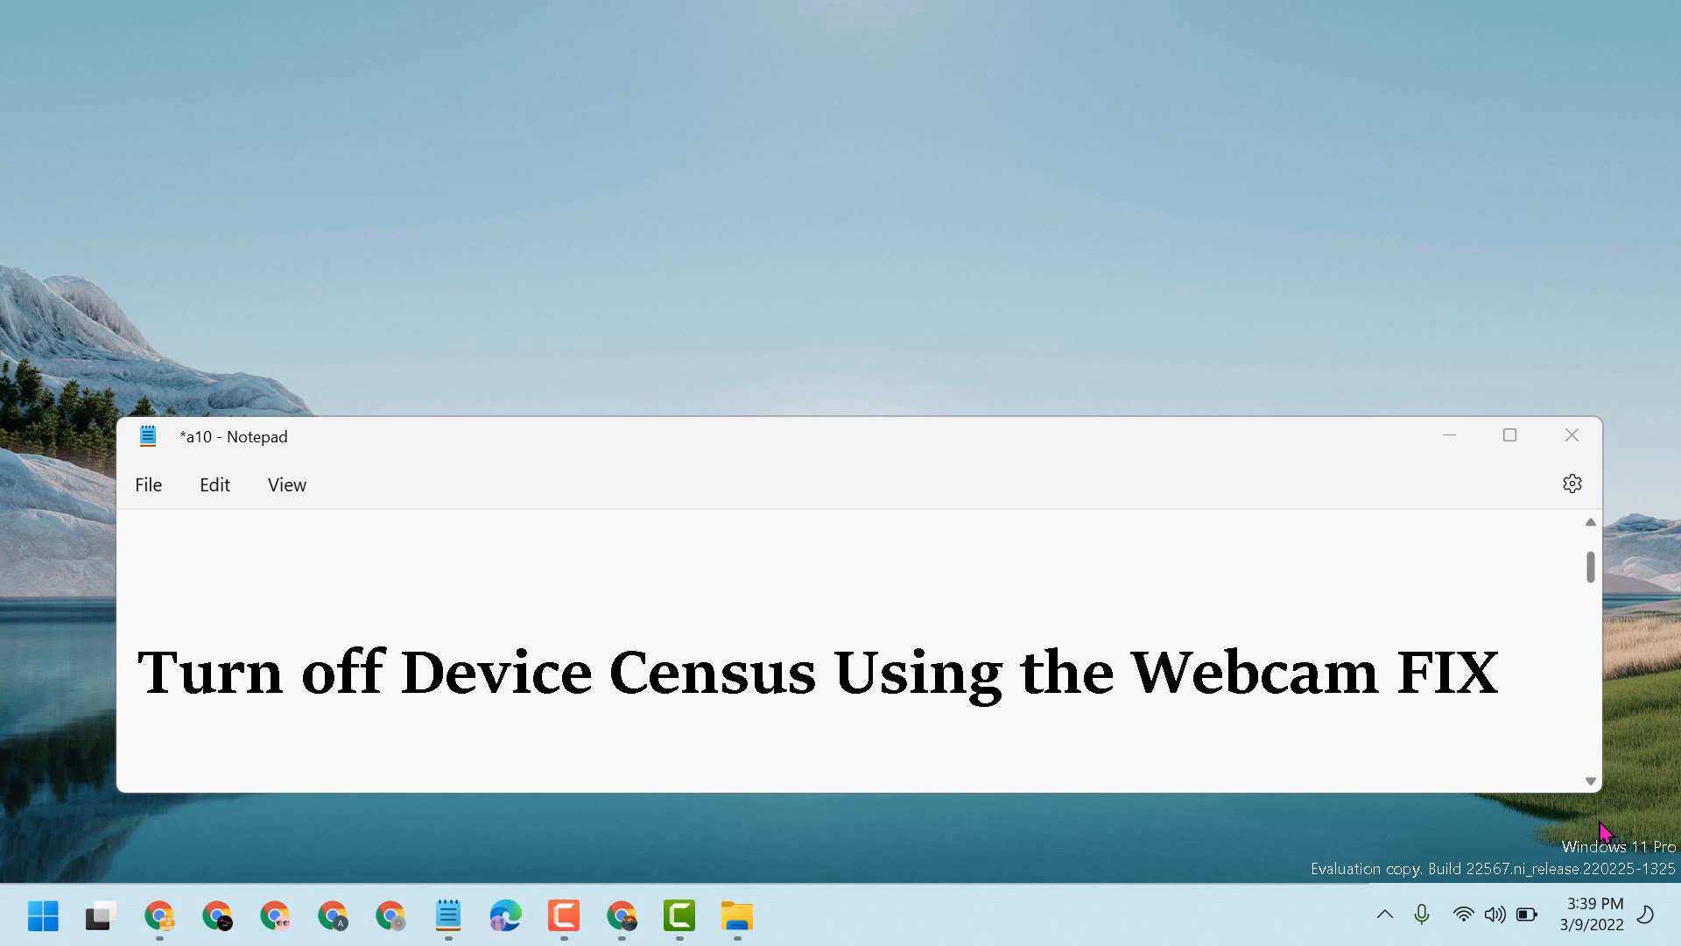
{"action": "mouse_move", "coordinate": [1403, 409]}
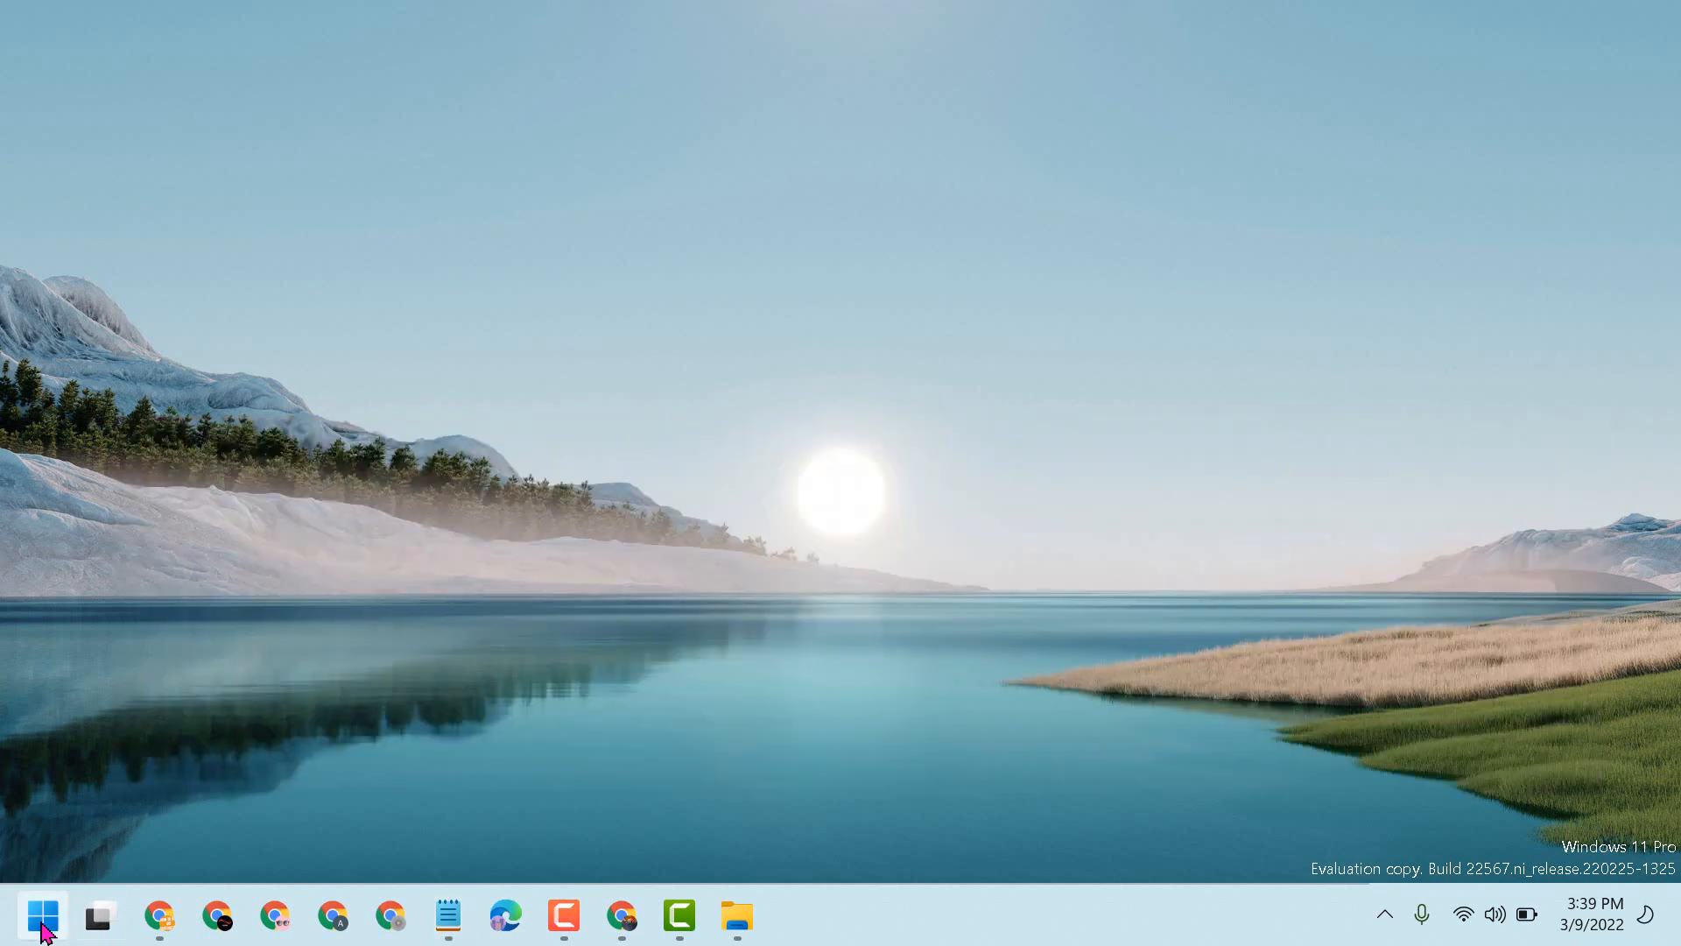
- Launch the Settings app from Start and go to Privacy & security
{"action": "left_click", "coordinate": [42, 916]}
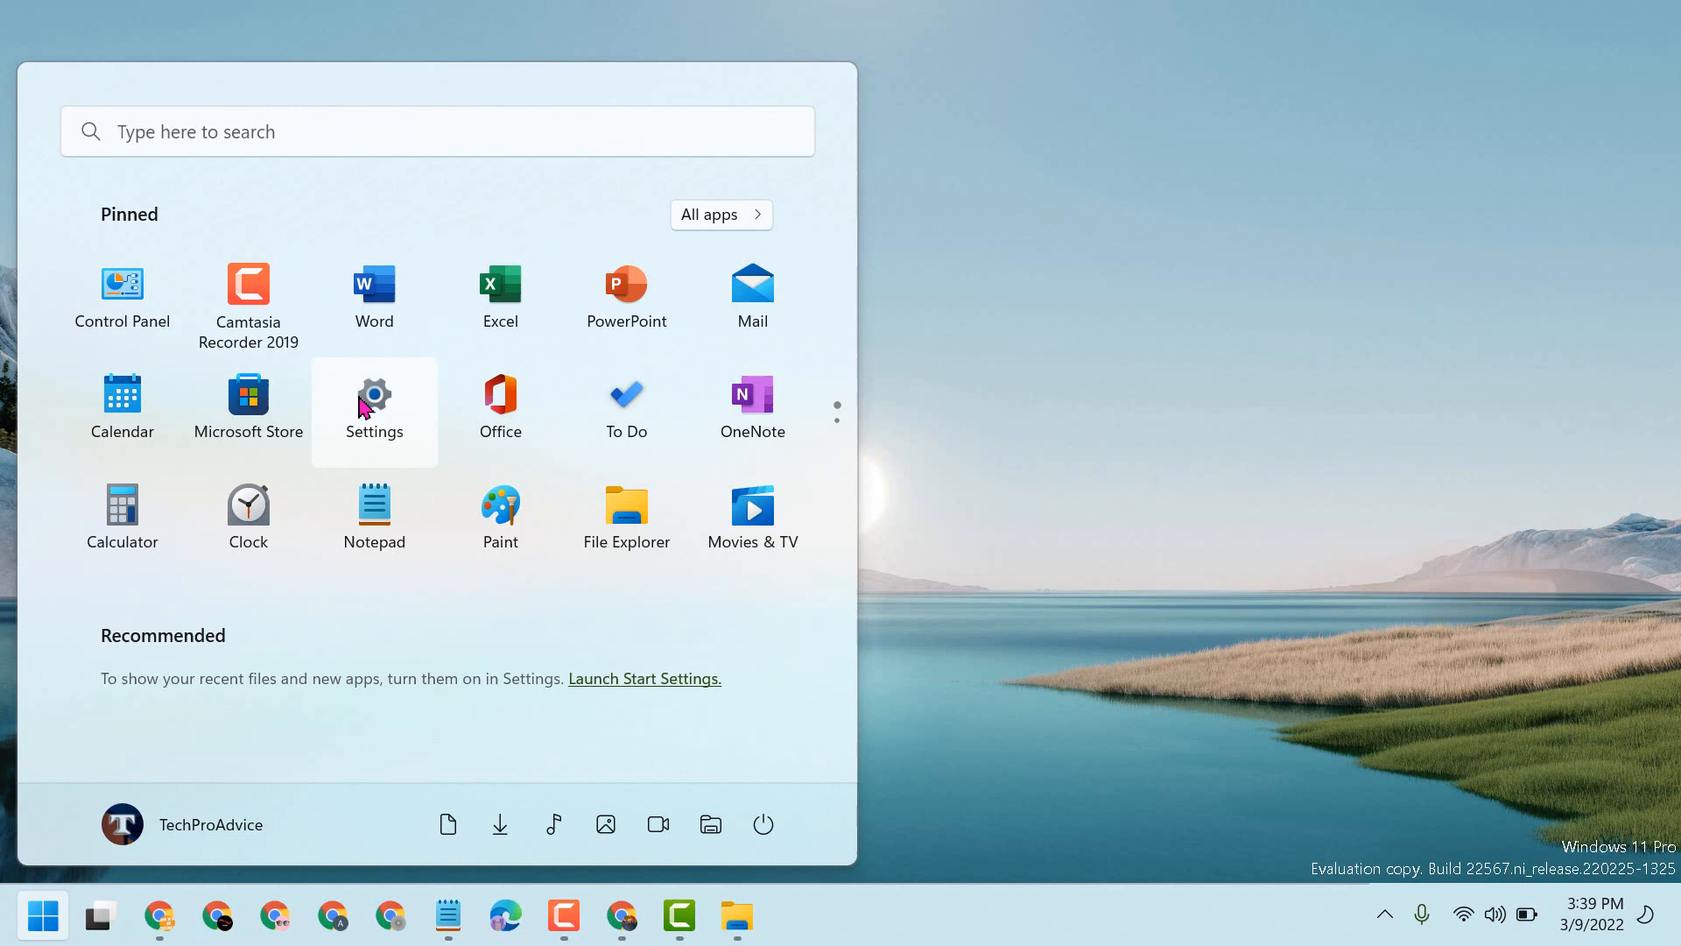
{"action": "left_click", "coordinate": [374, 396]}
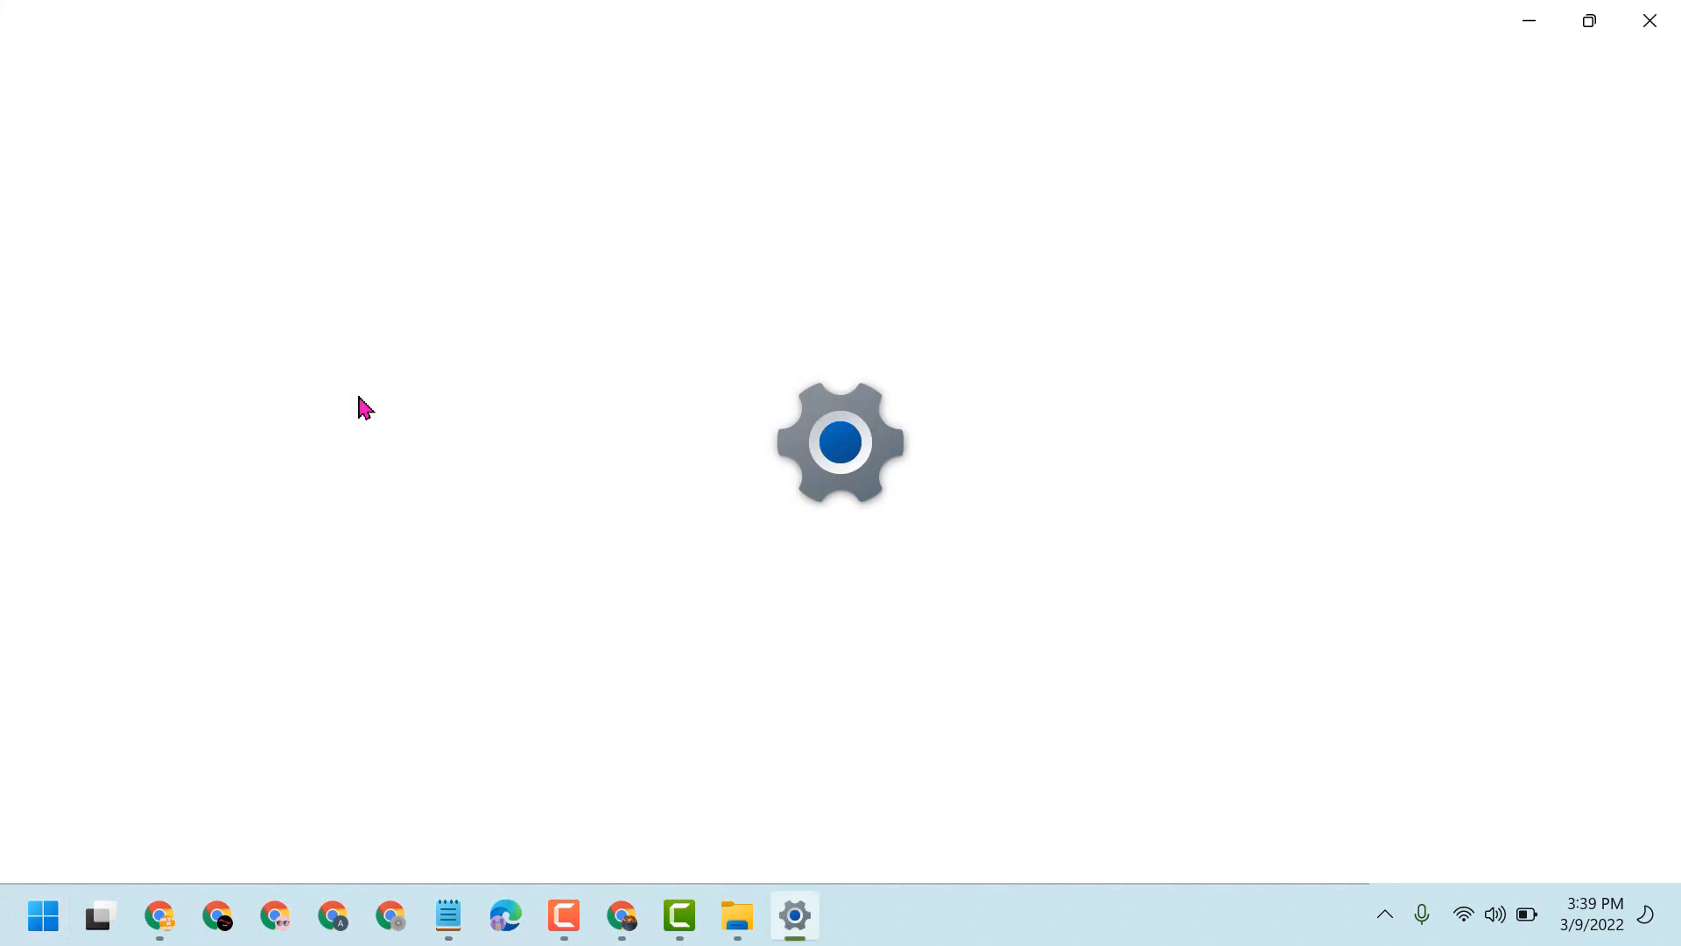
{"action": "left_click", "coordinate": [794, 914]}
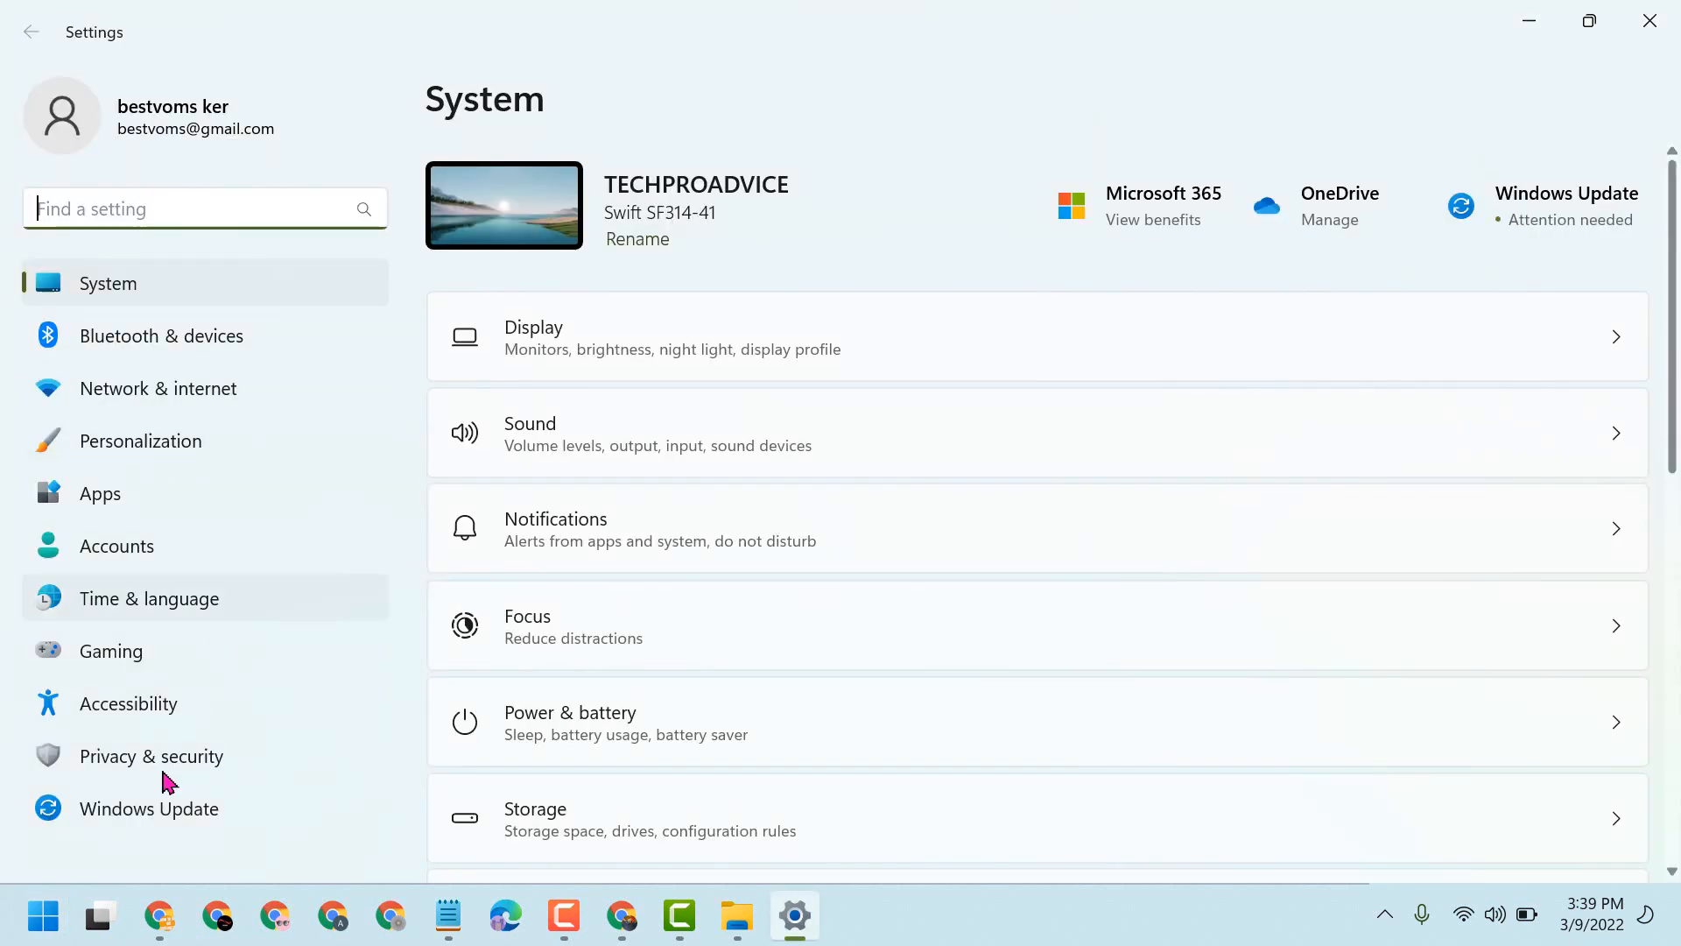
{"action": "mouse_move", "coordinate": [151, 756]}
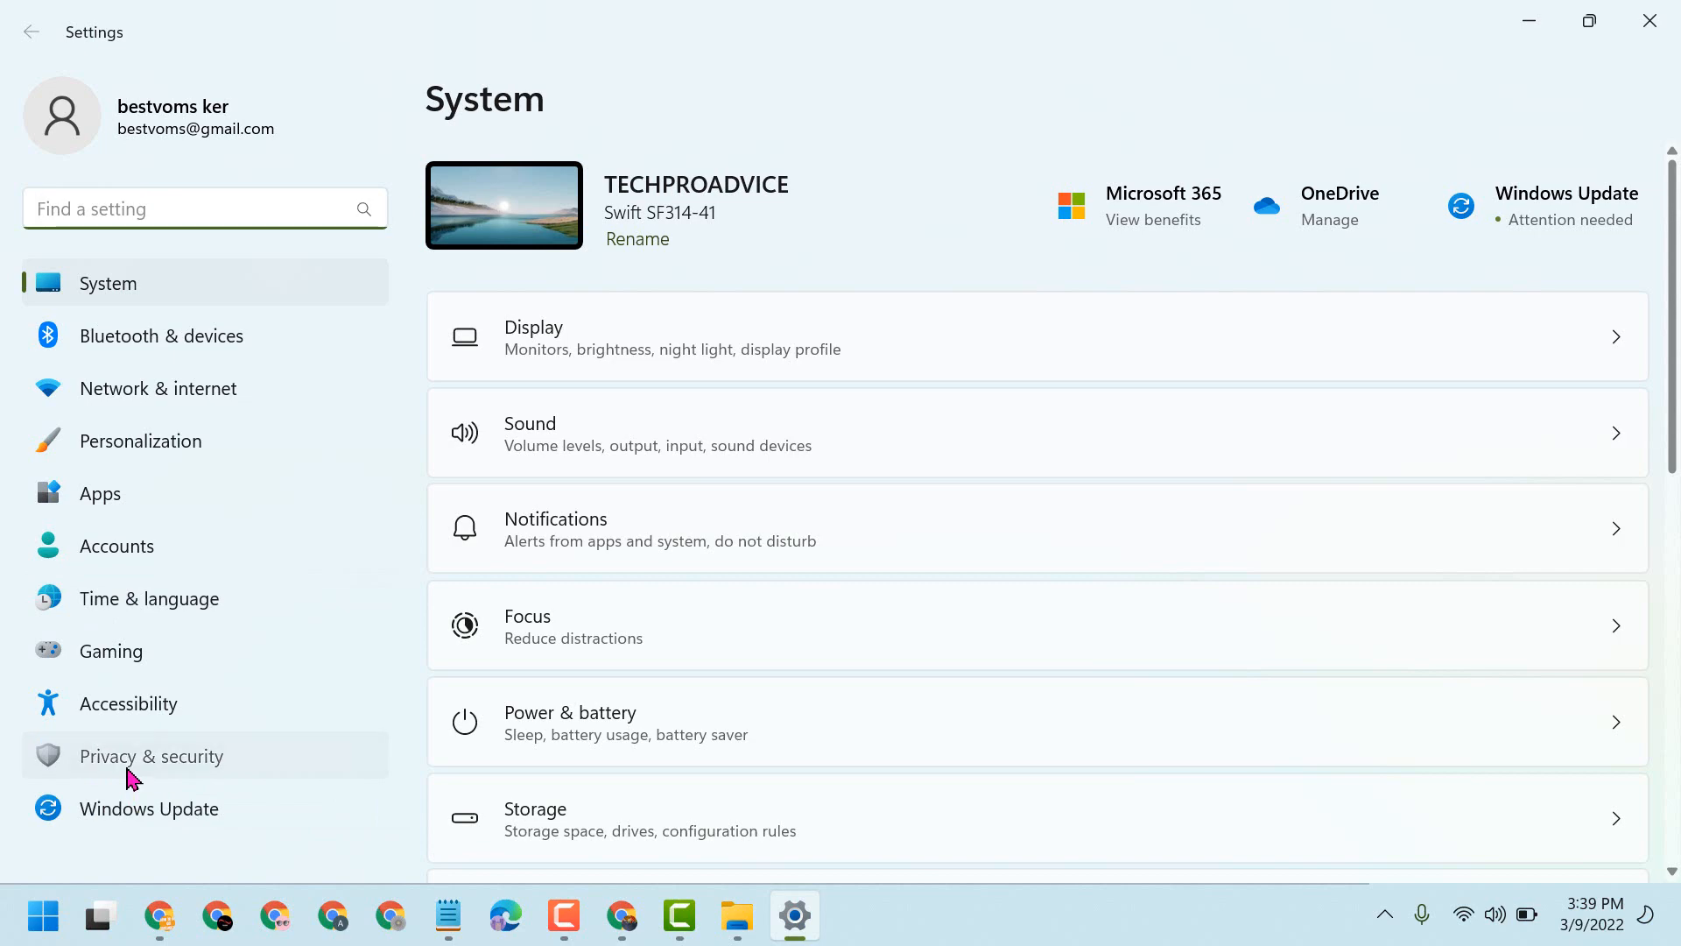
{"action": "left_click", "coordinate": [152, 756]}
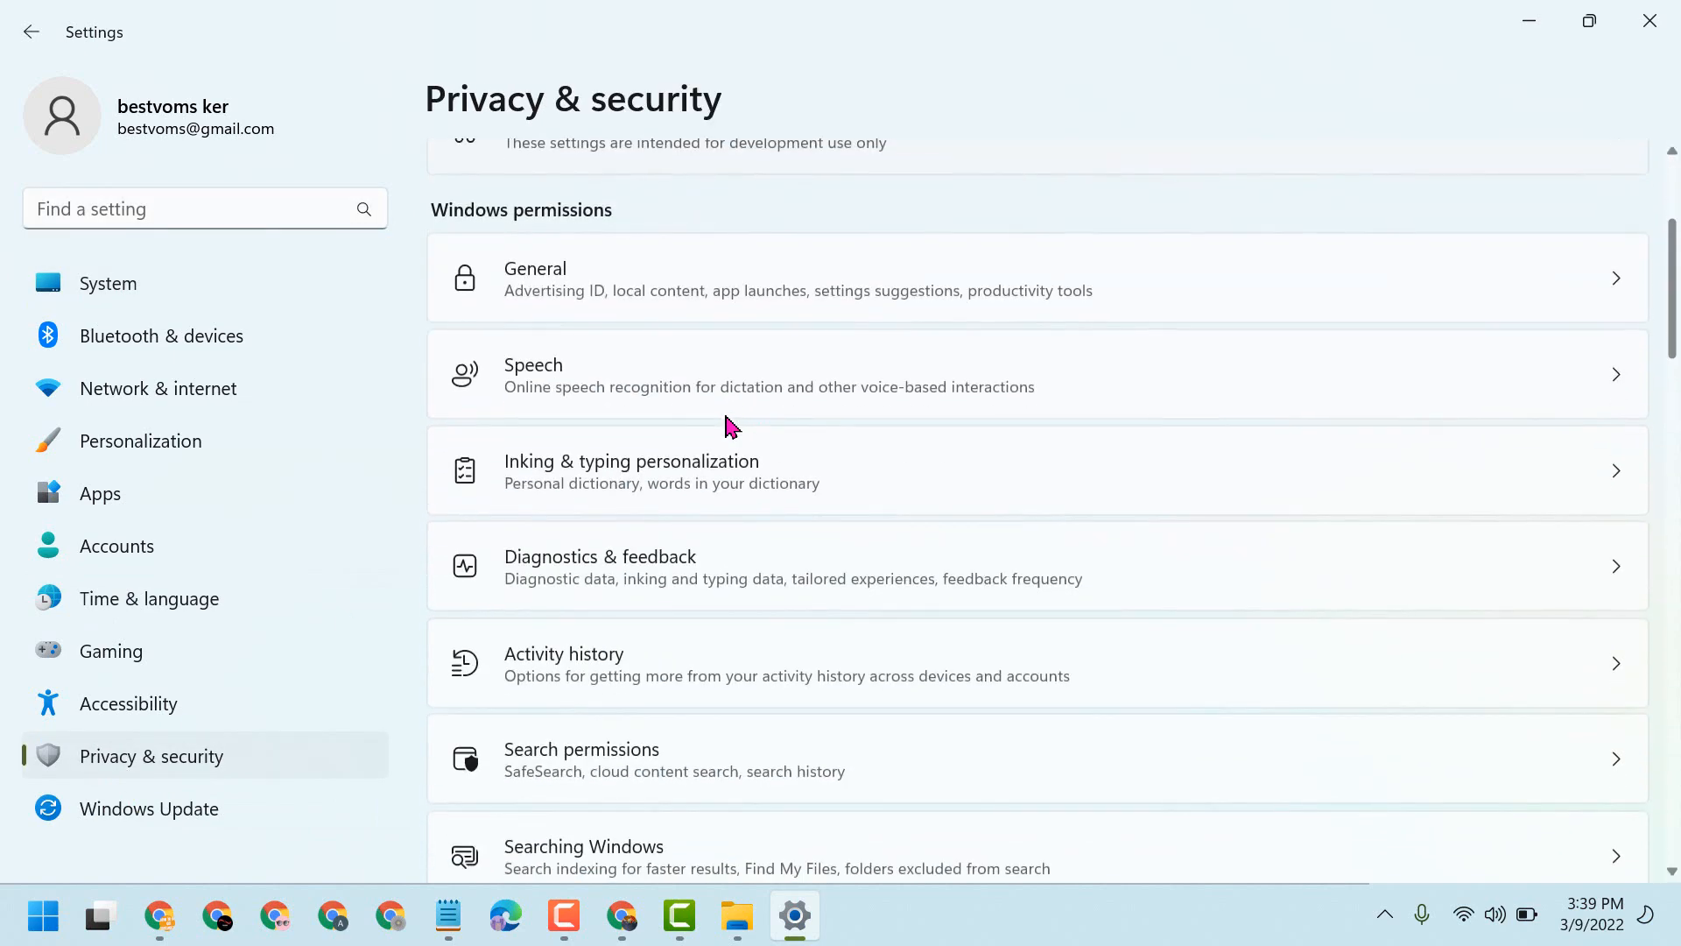
- Open the Camera permissions page and switch device camera access off, then back on
{"action": "scroll", "scroll_direction": "down", "scroll_amount": 3}
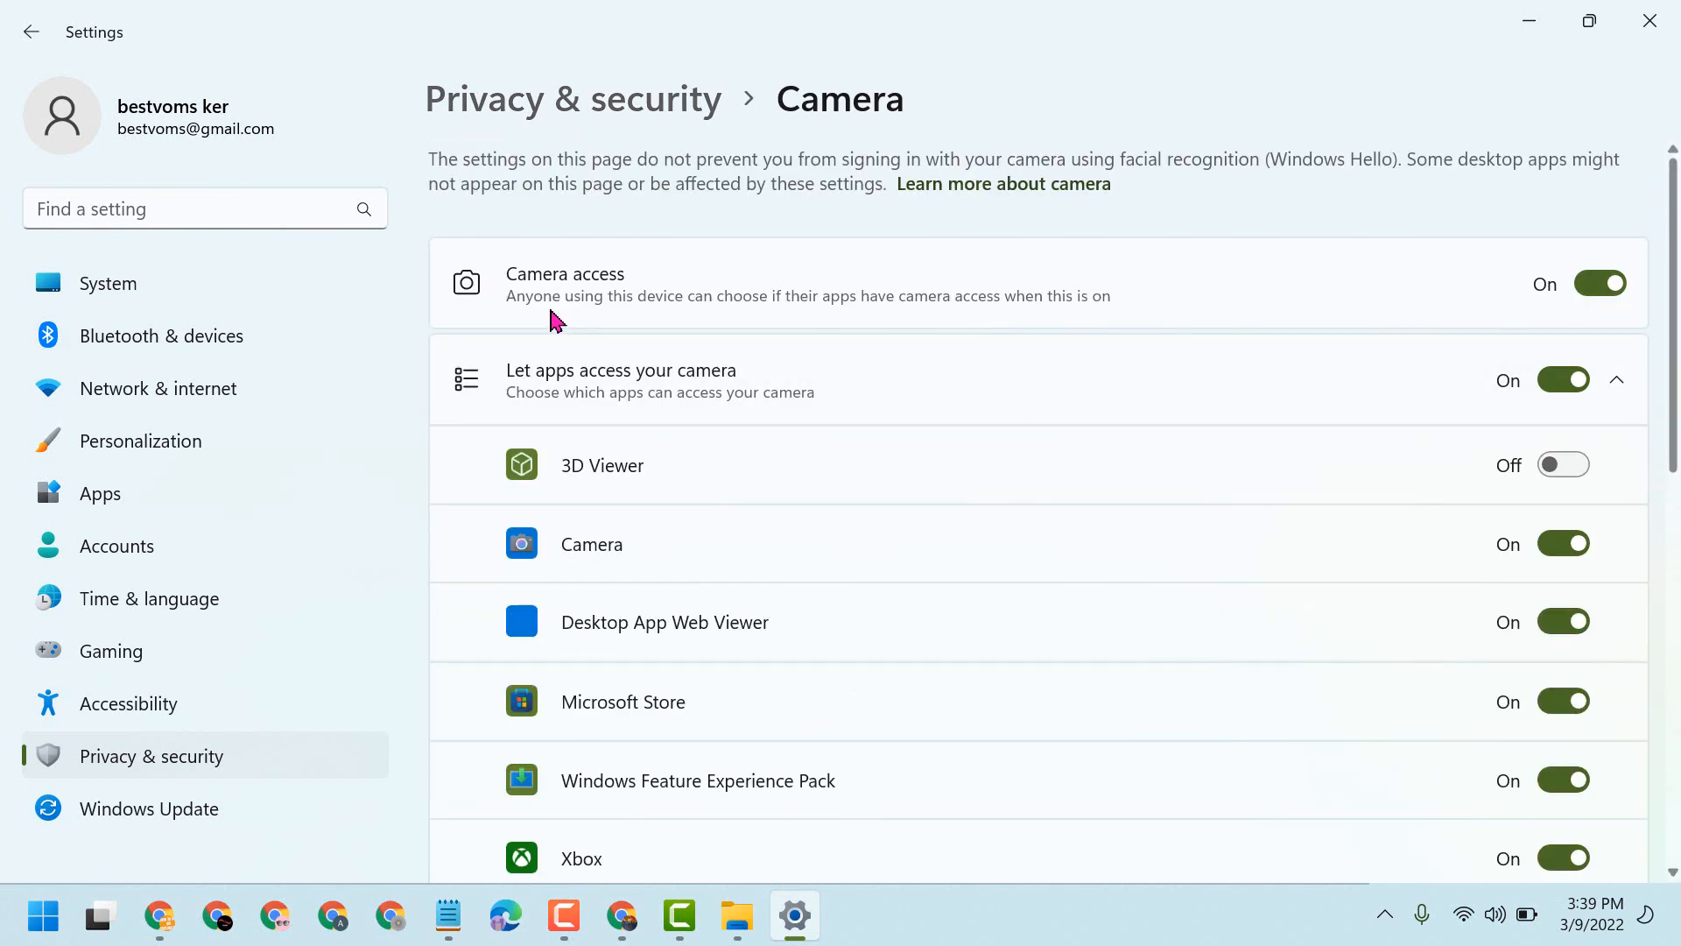
{"action": "mouse_move", "coordinate": [749, 321]}
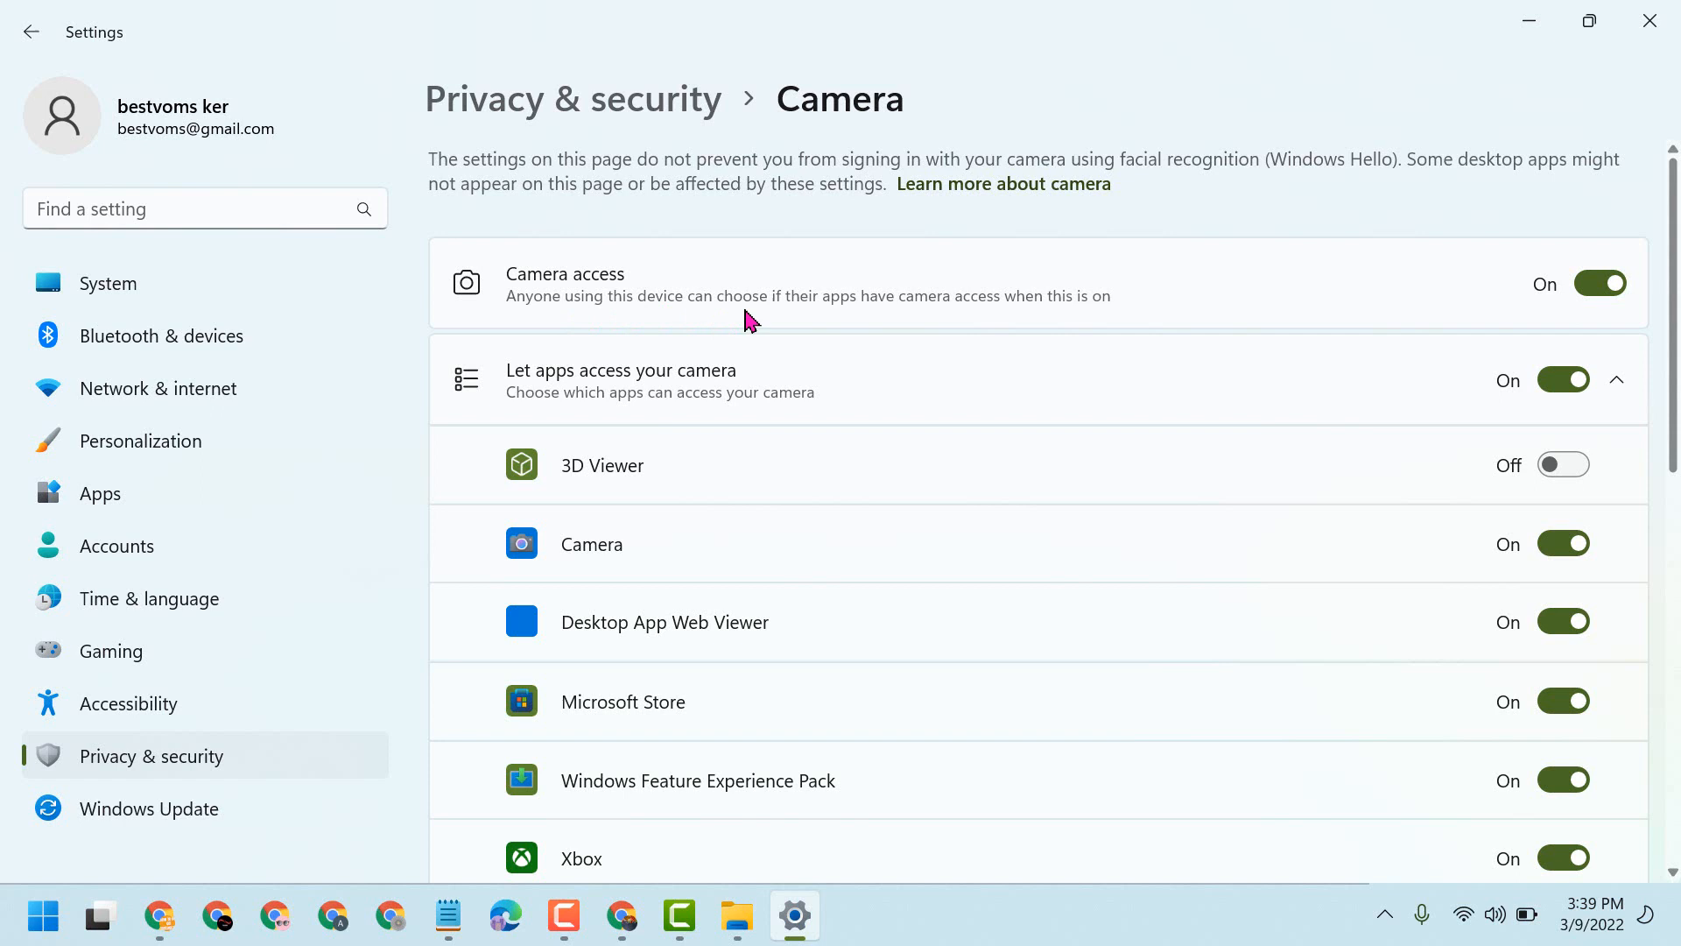
{"action": "mouse_move", "coordinate": [844, 298]}
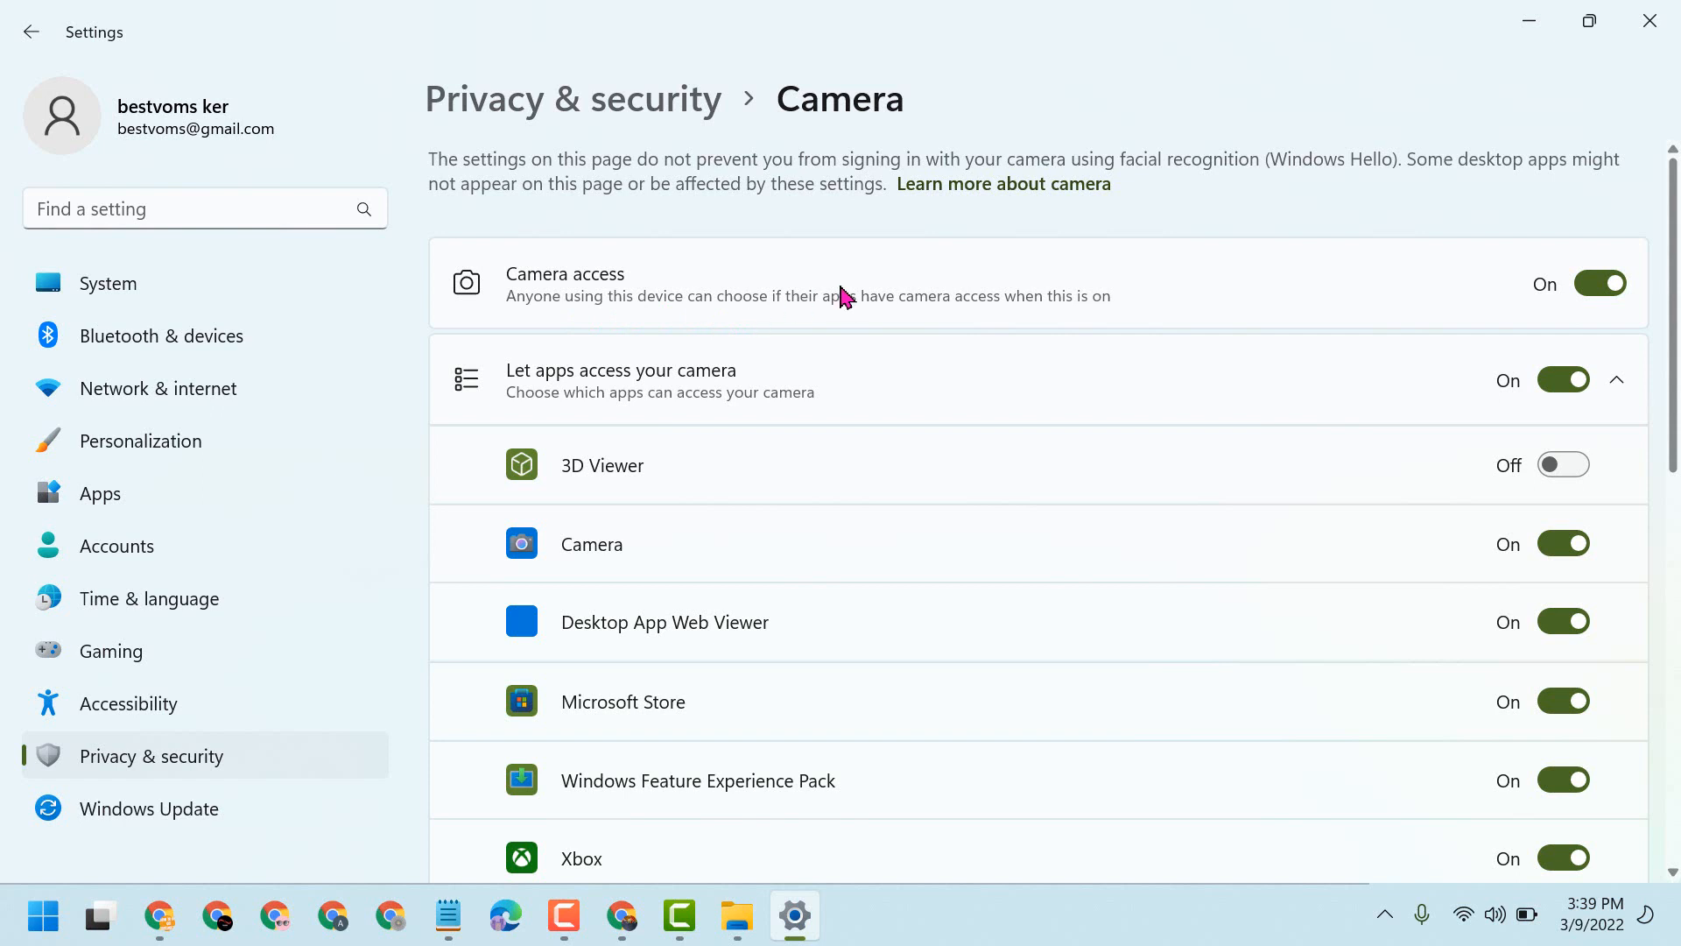
{"action": "mouse_move", "coordinate": [1027, 324]}
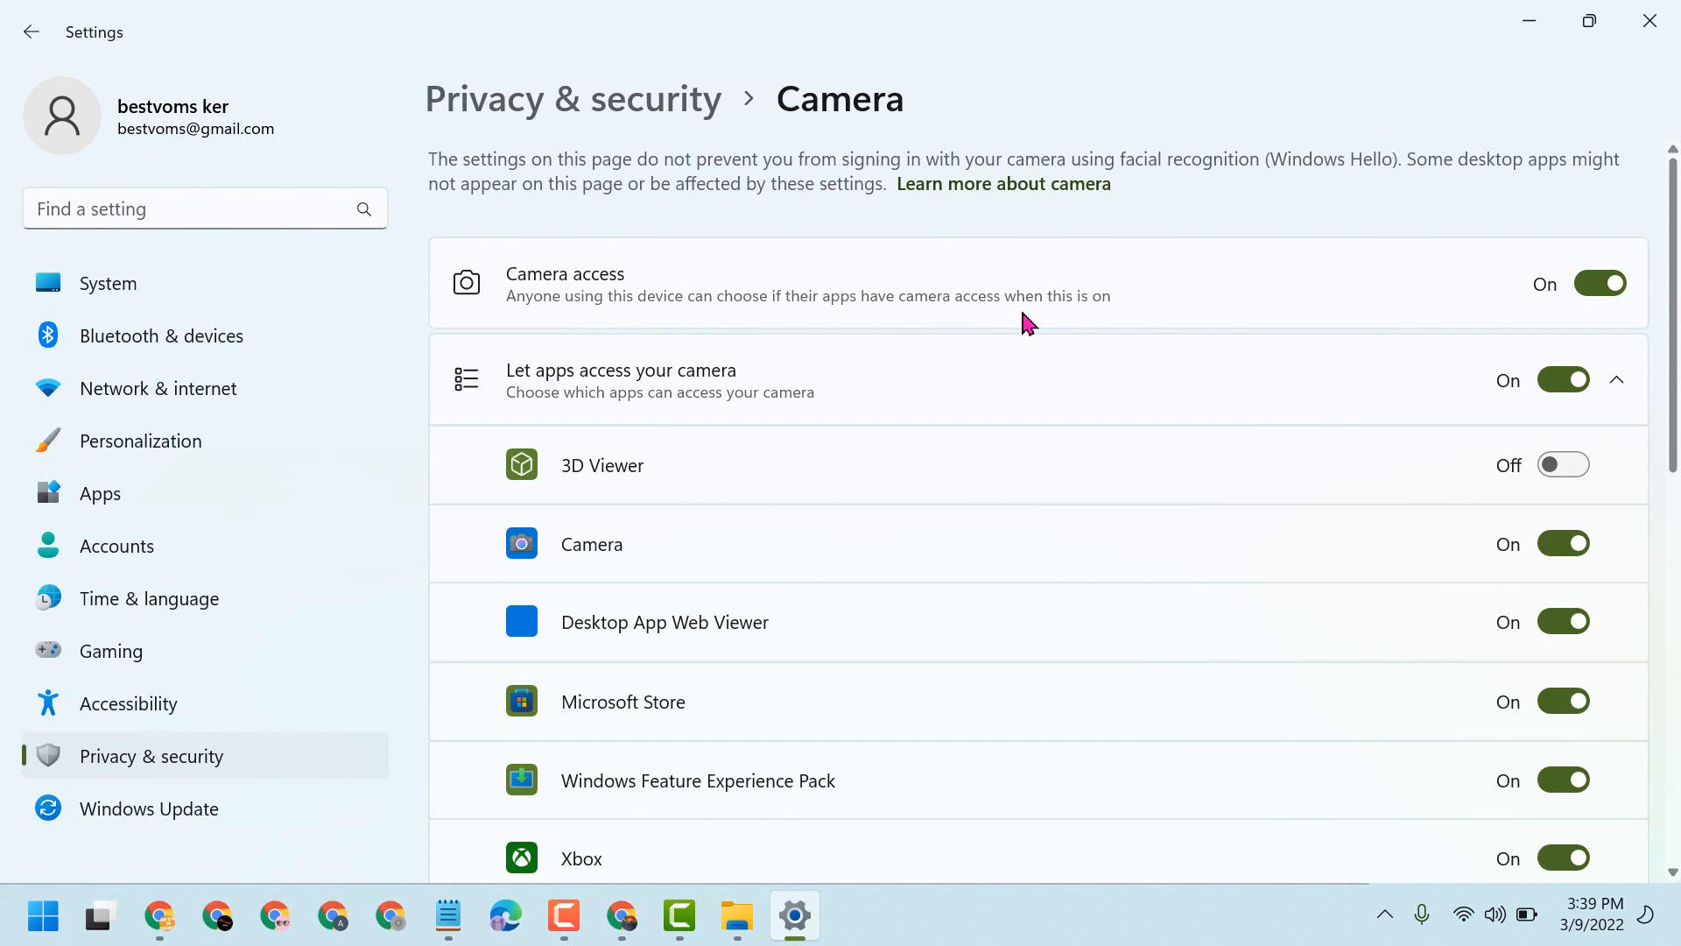
{"action": "mouse_move", "coordinate": [1542, 305]}
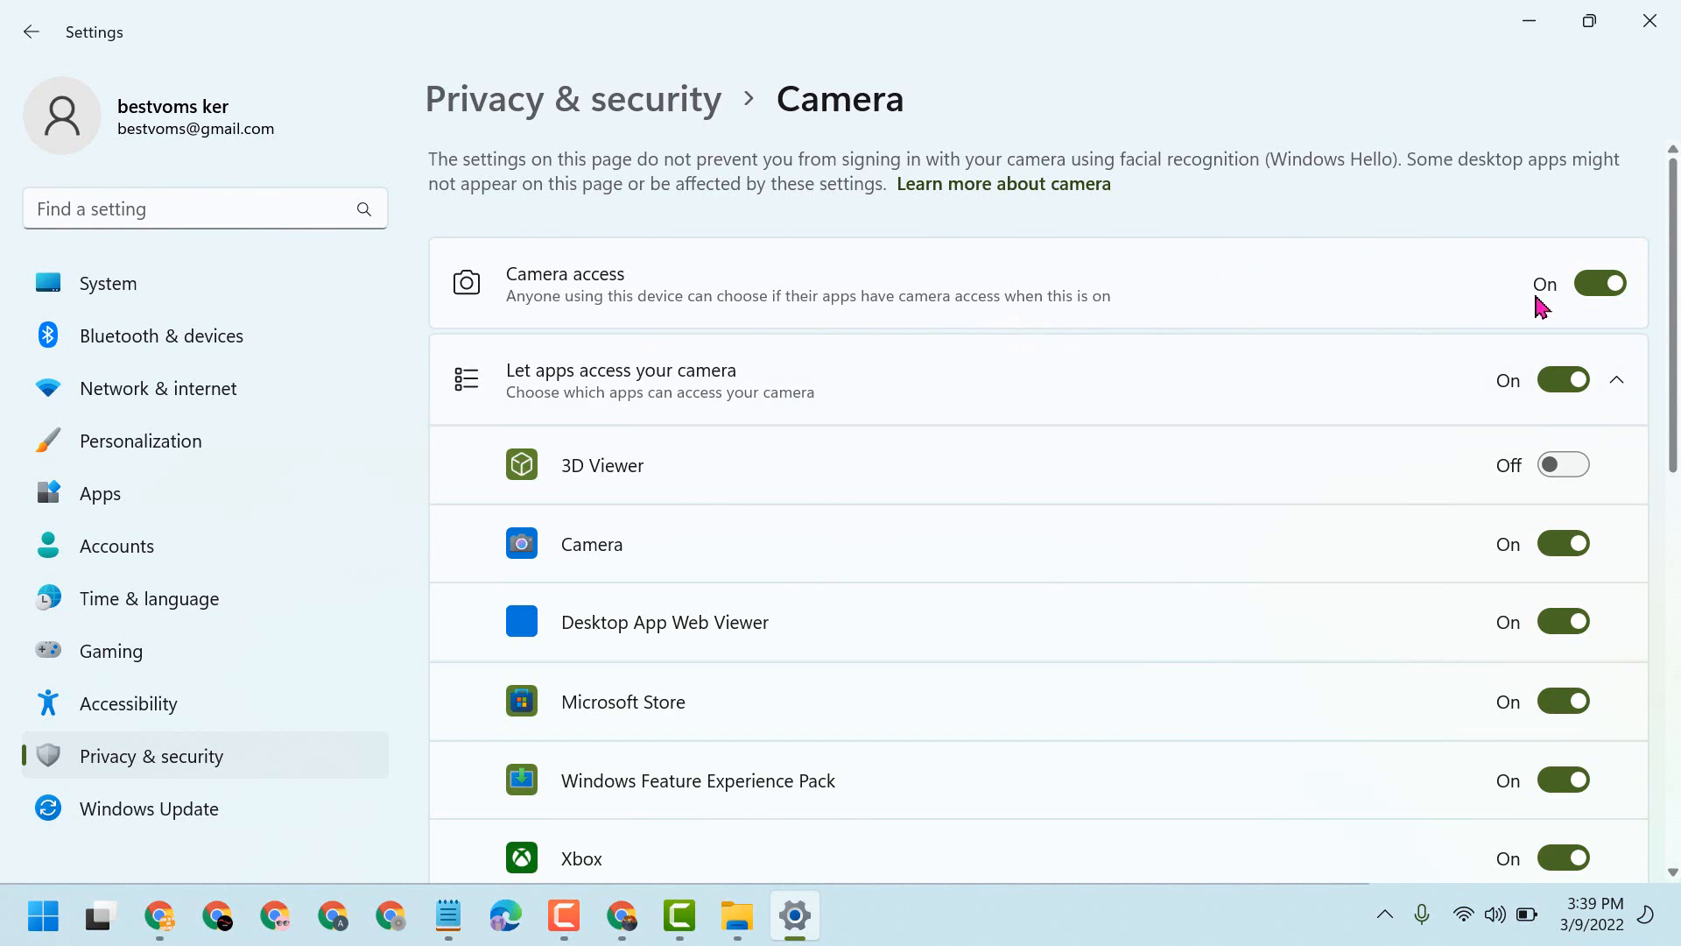
{"action": "left_click", "coordinate": [1599, 282]}
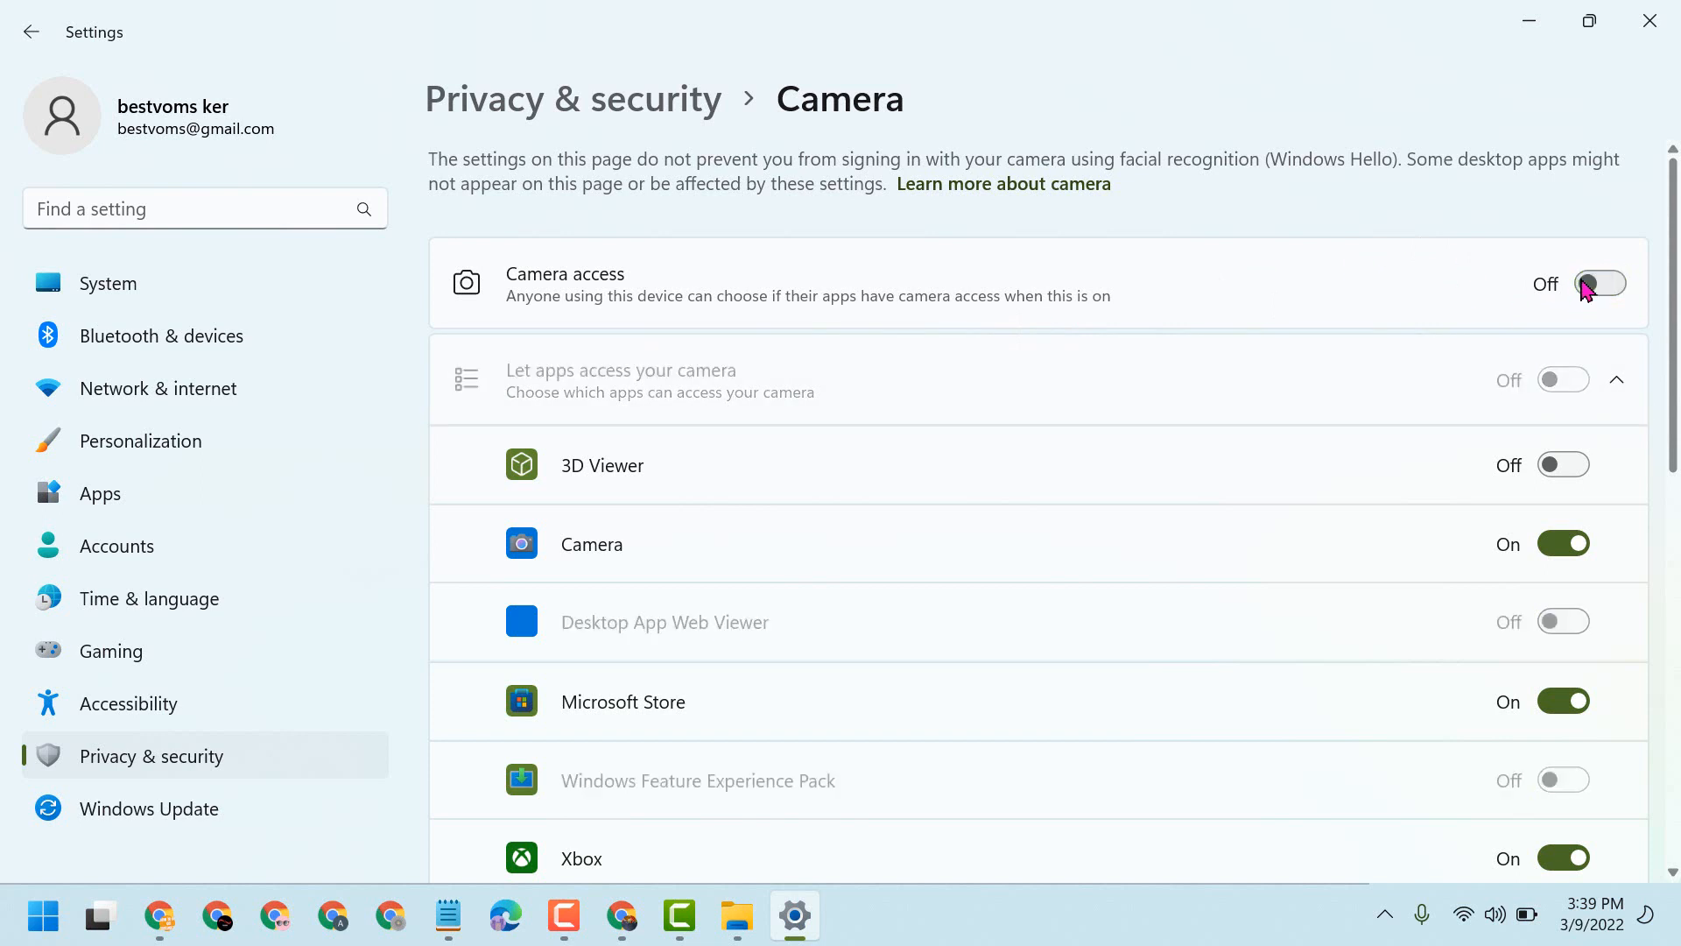
{"action": "scroll", "scroll_direction": "down", "scroll_amount": 3}
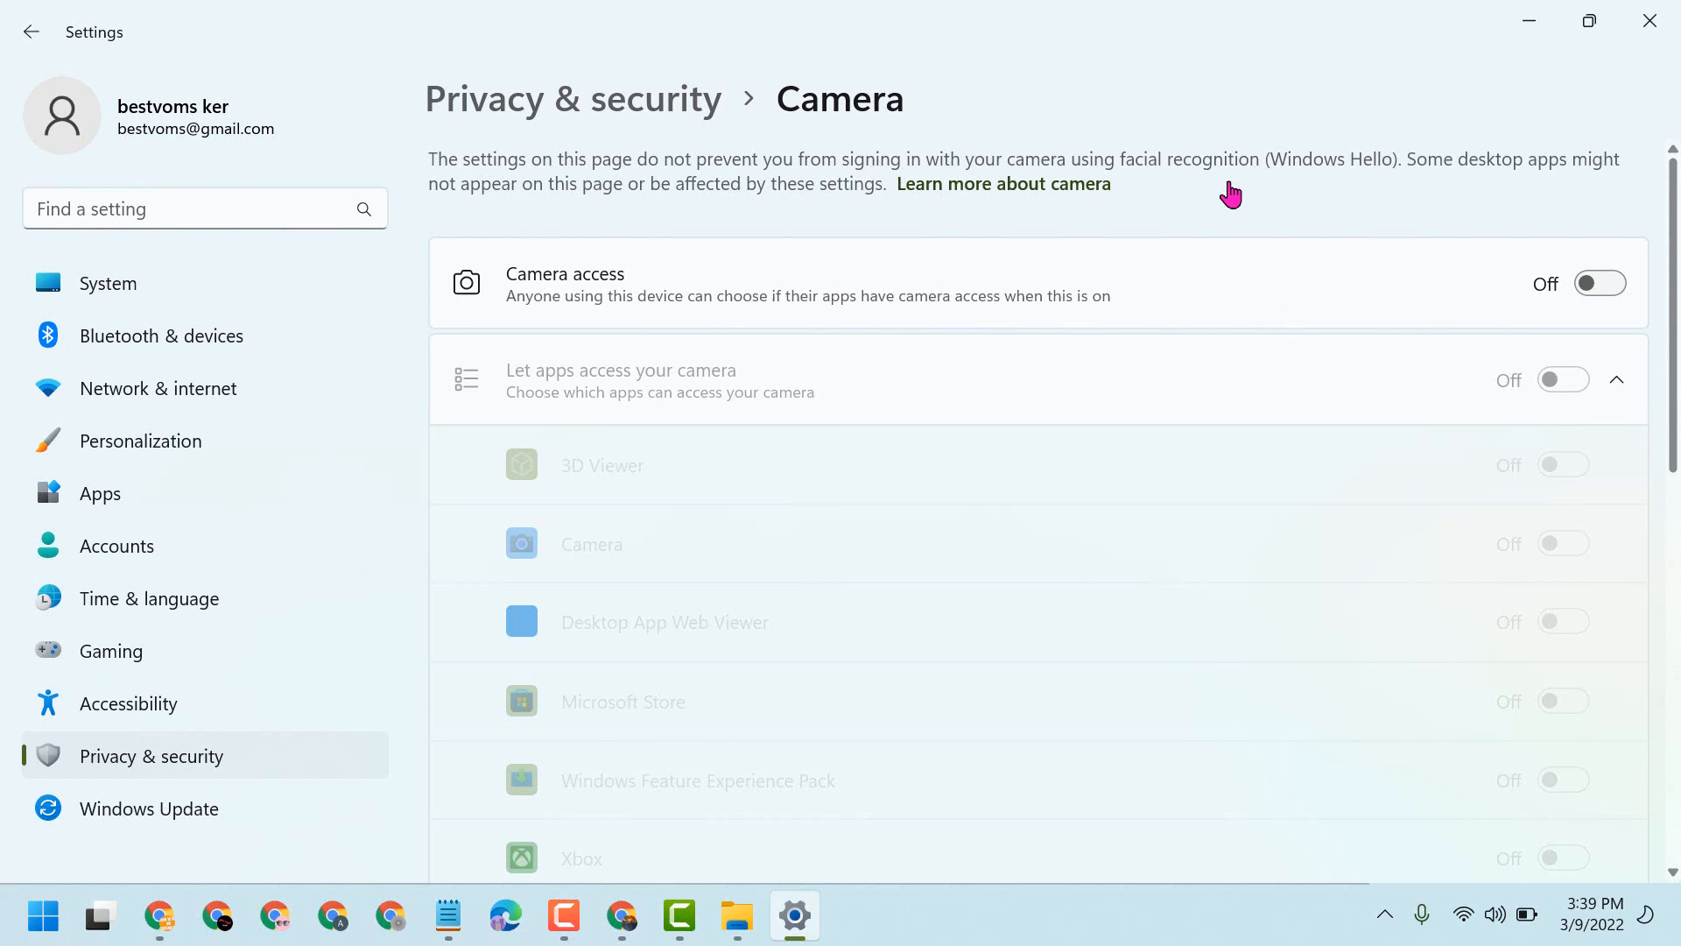
{"action": "left_click", "coordinate": [1599, 283]}
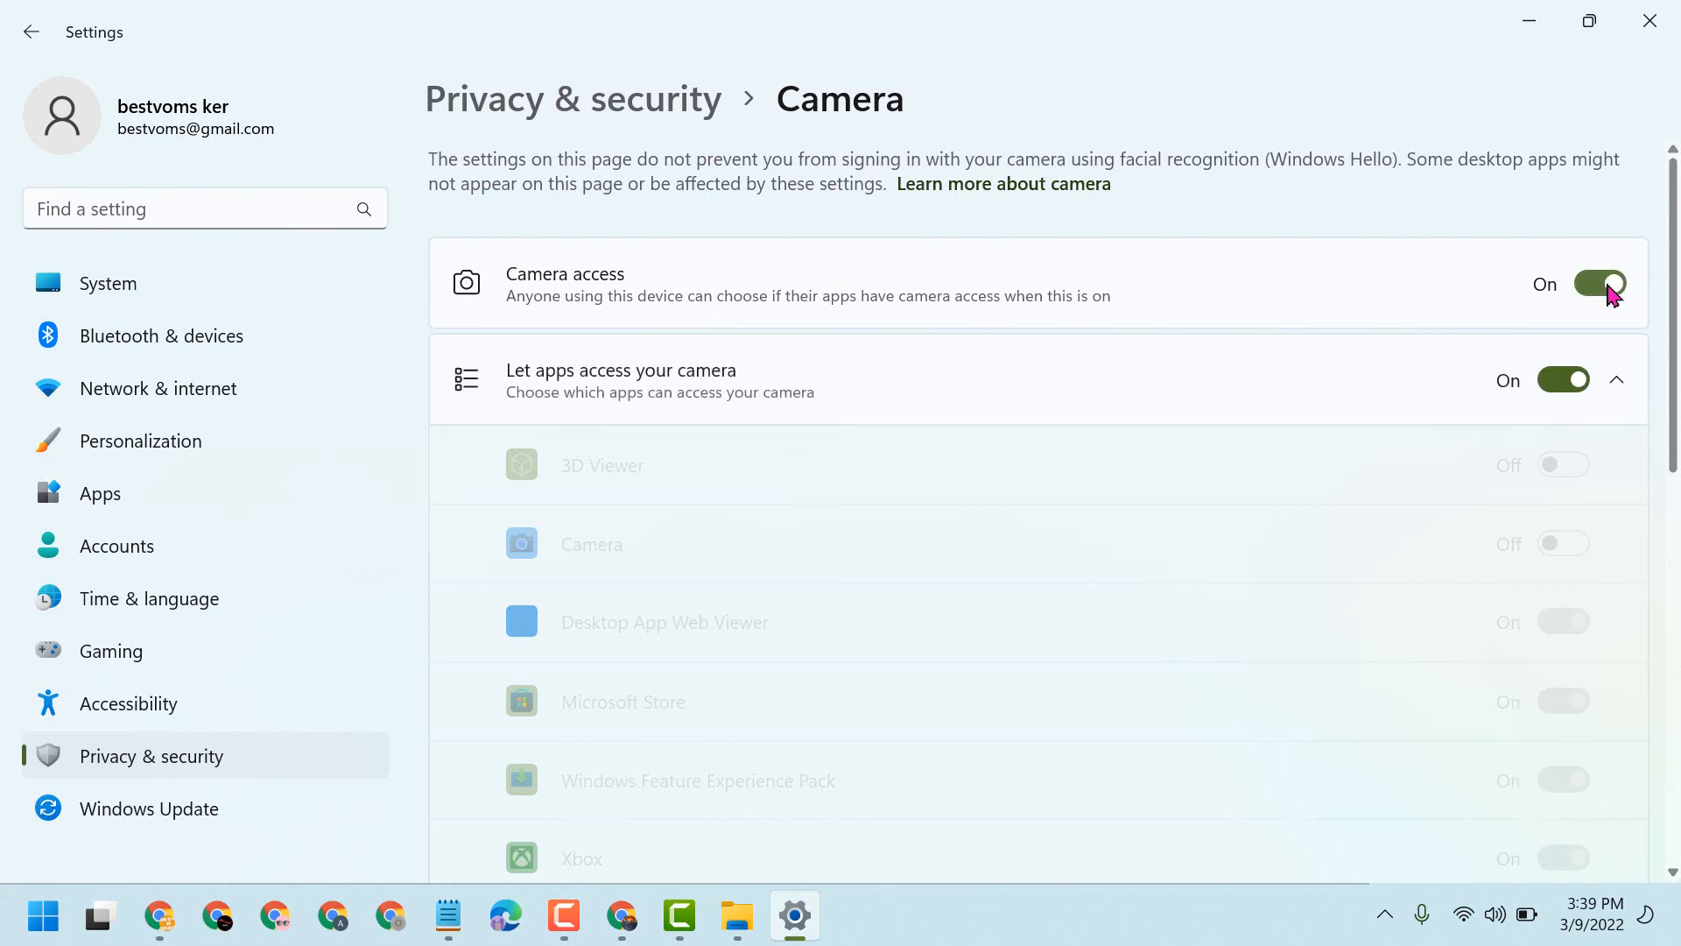
- Block camera access for Windows Feature Experience Pack, Microsoft Store and Desktop App Web Viewer
{"action": "scroll", "scroll_direction": "down", "scroll_amount": 3}
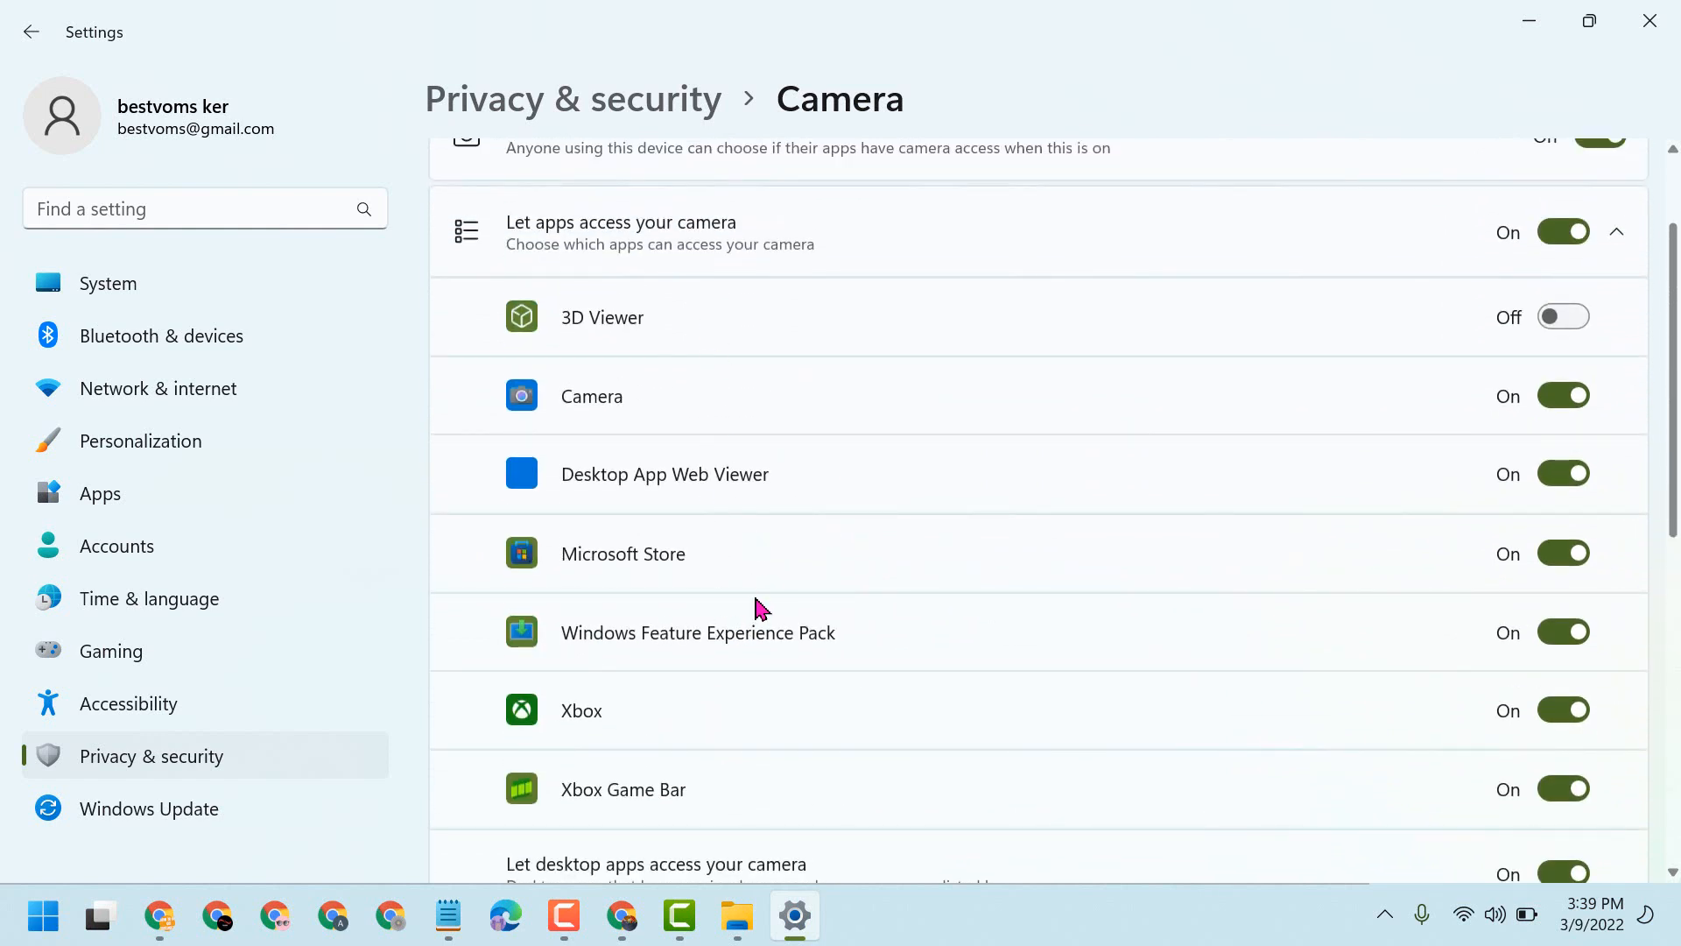
{"action": "mouse_move", "coordinate": [683, 606]}
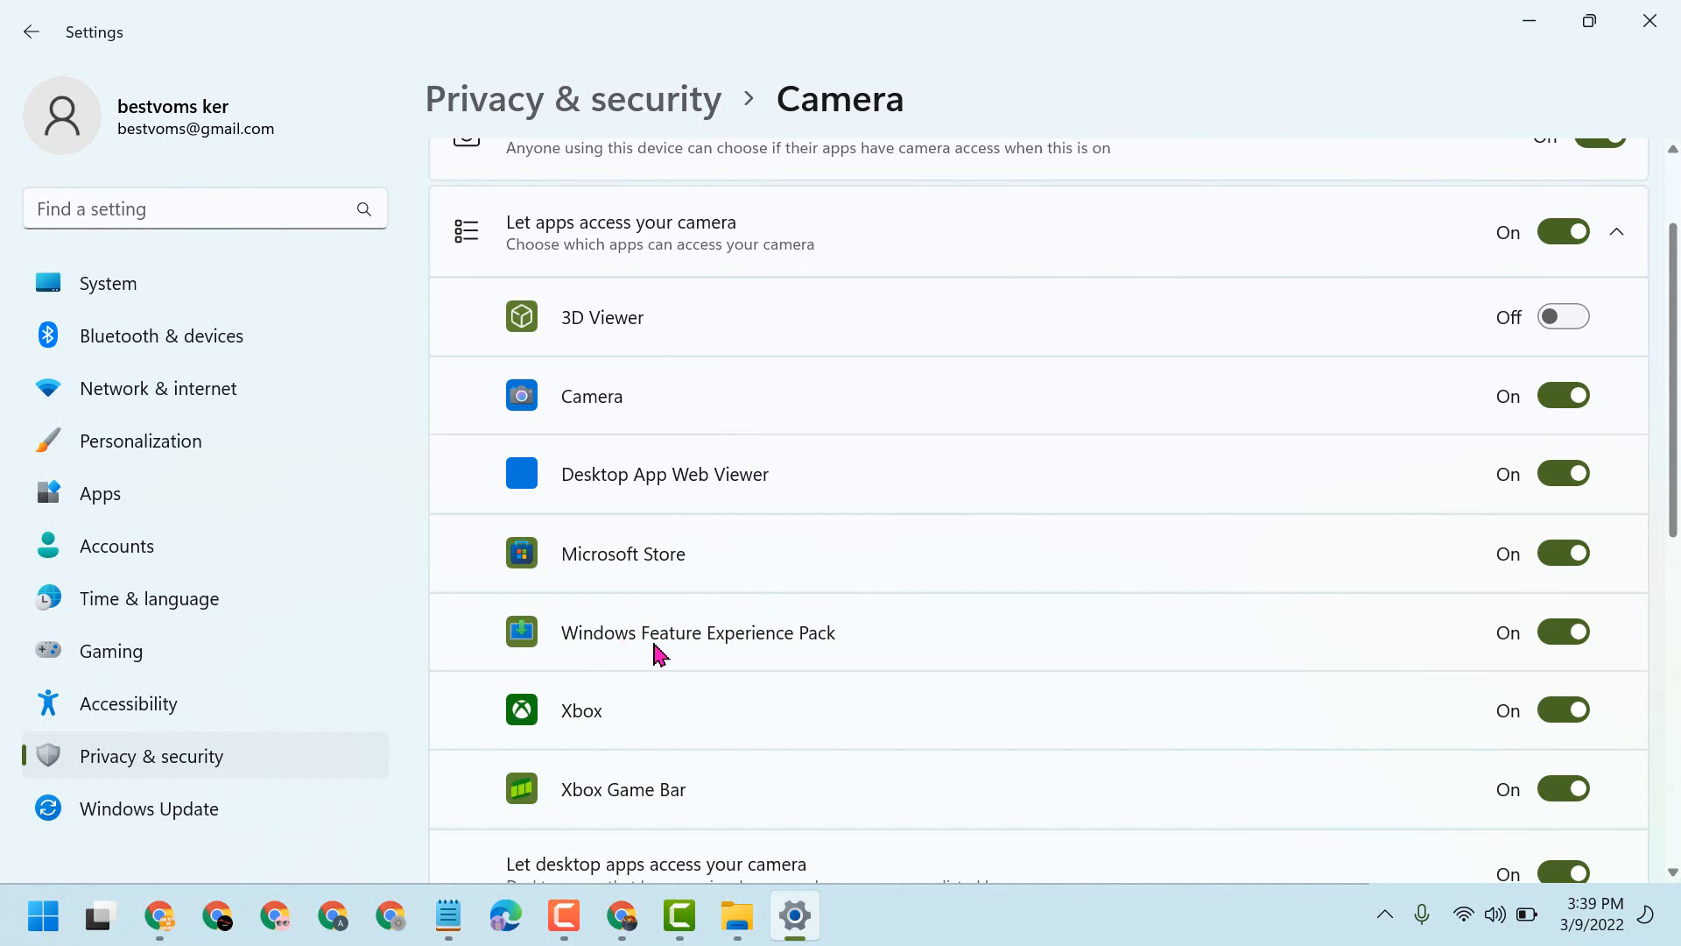
{"action": "left_click", "coordinate": [1563, 631]}
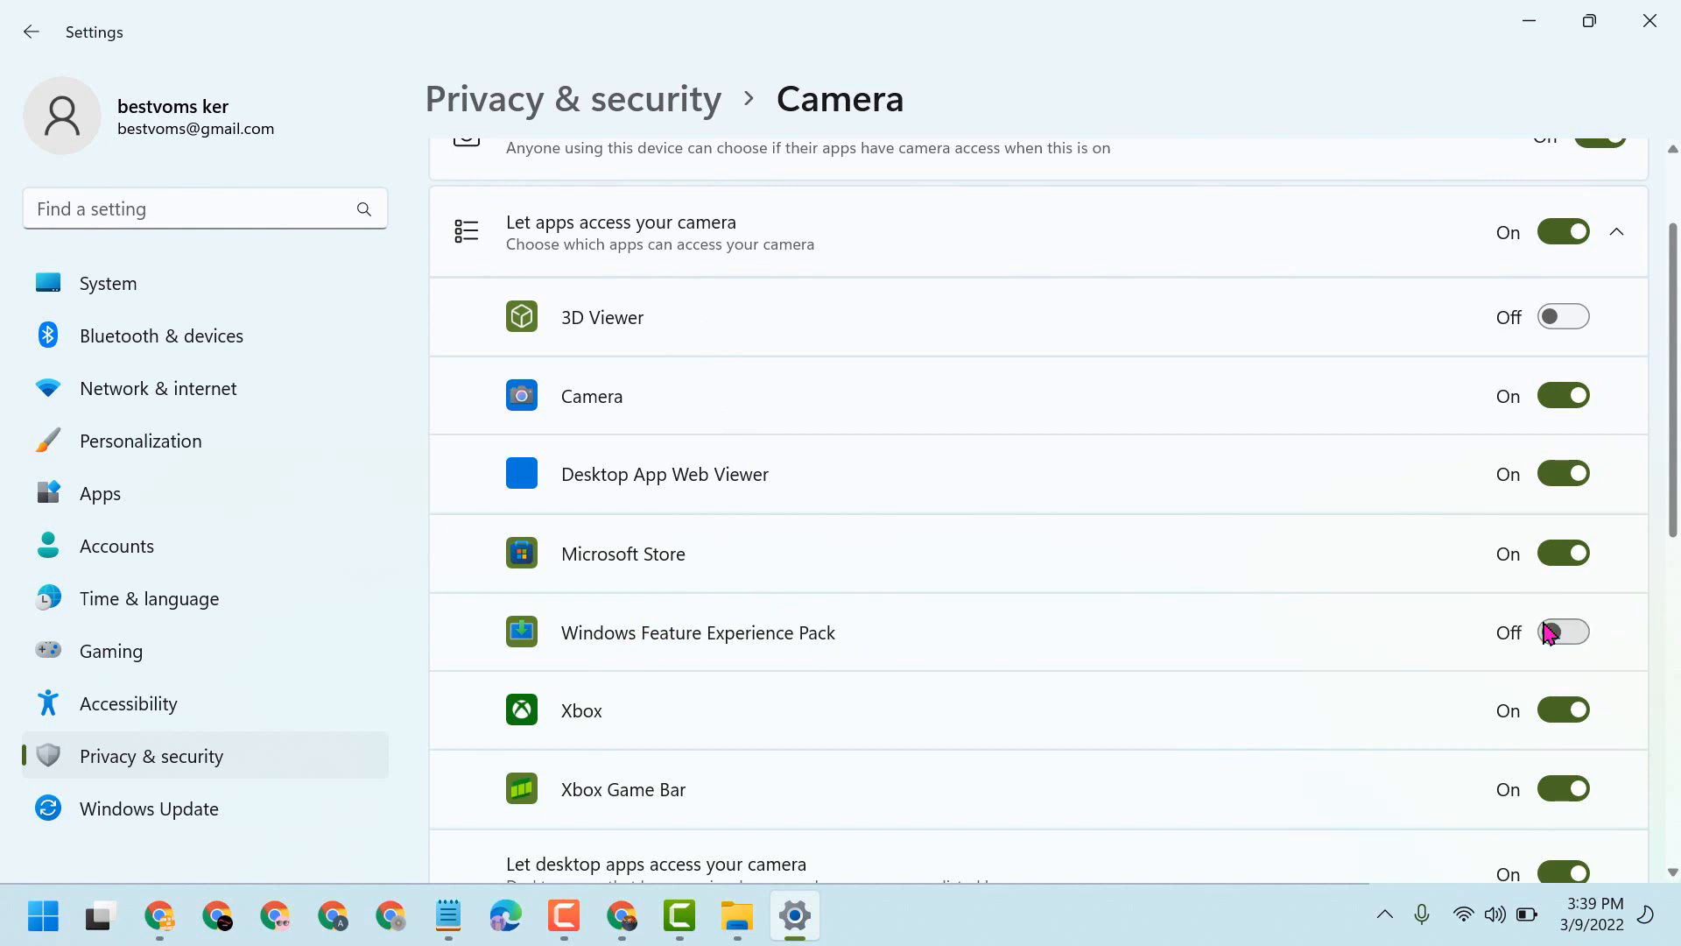
{"action": "mouse_move", "coordinate": [706, 625]}
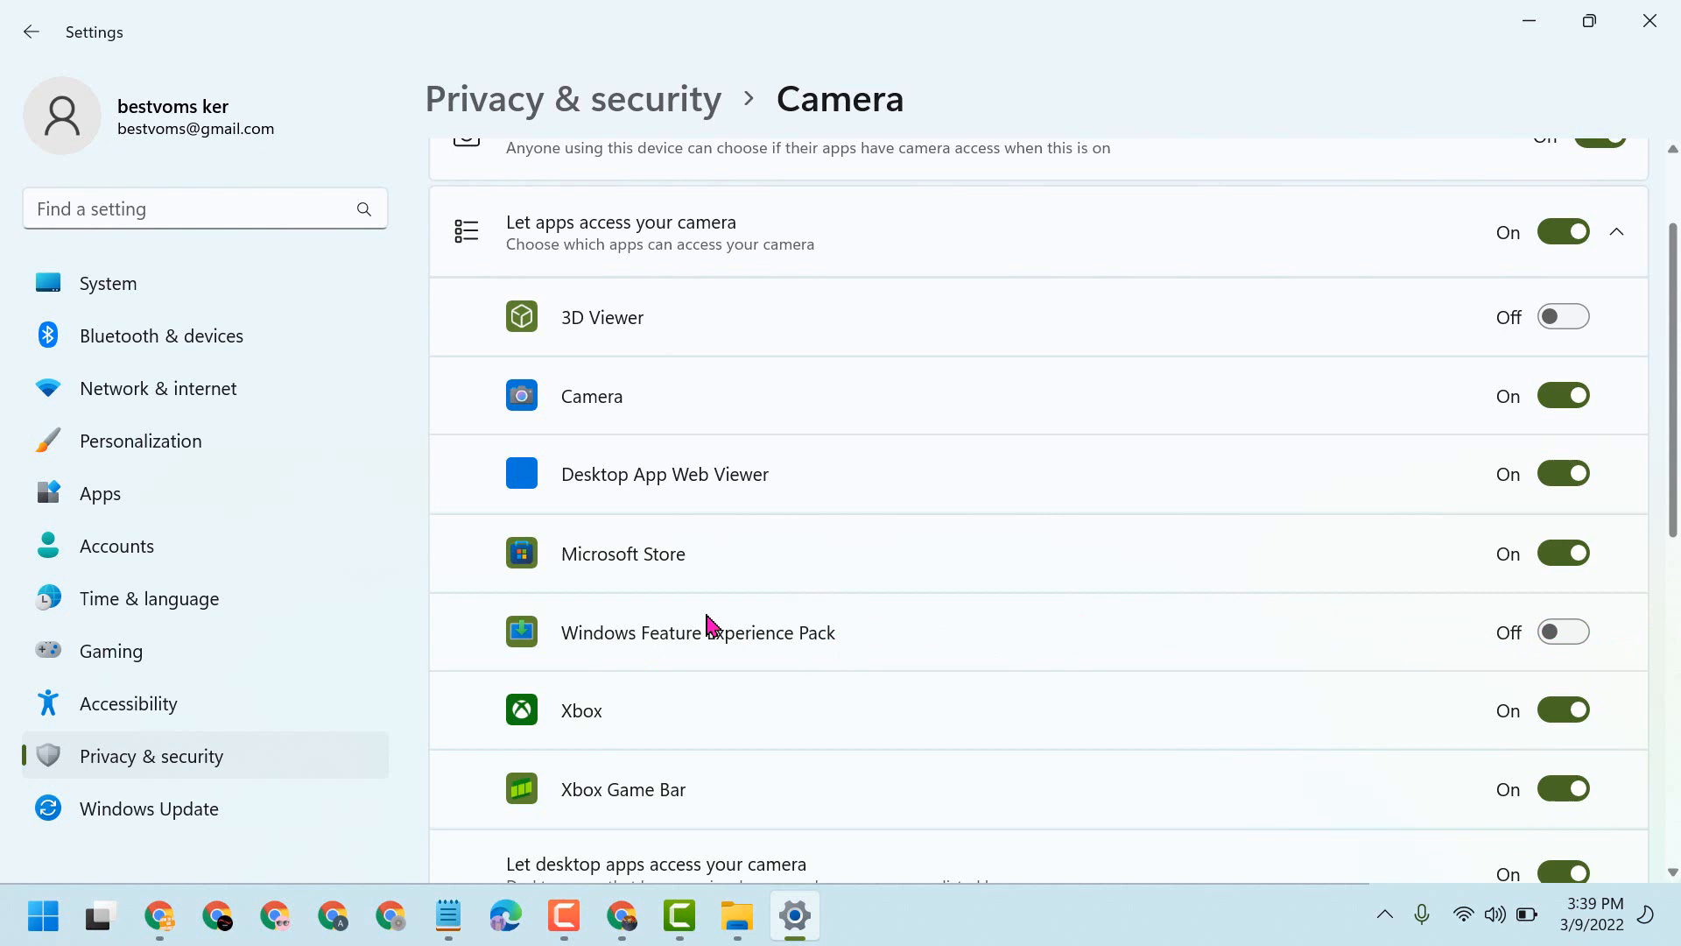
{"action": "mouse_move", "coordinate": [625, 572]}
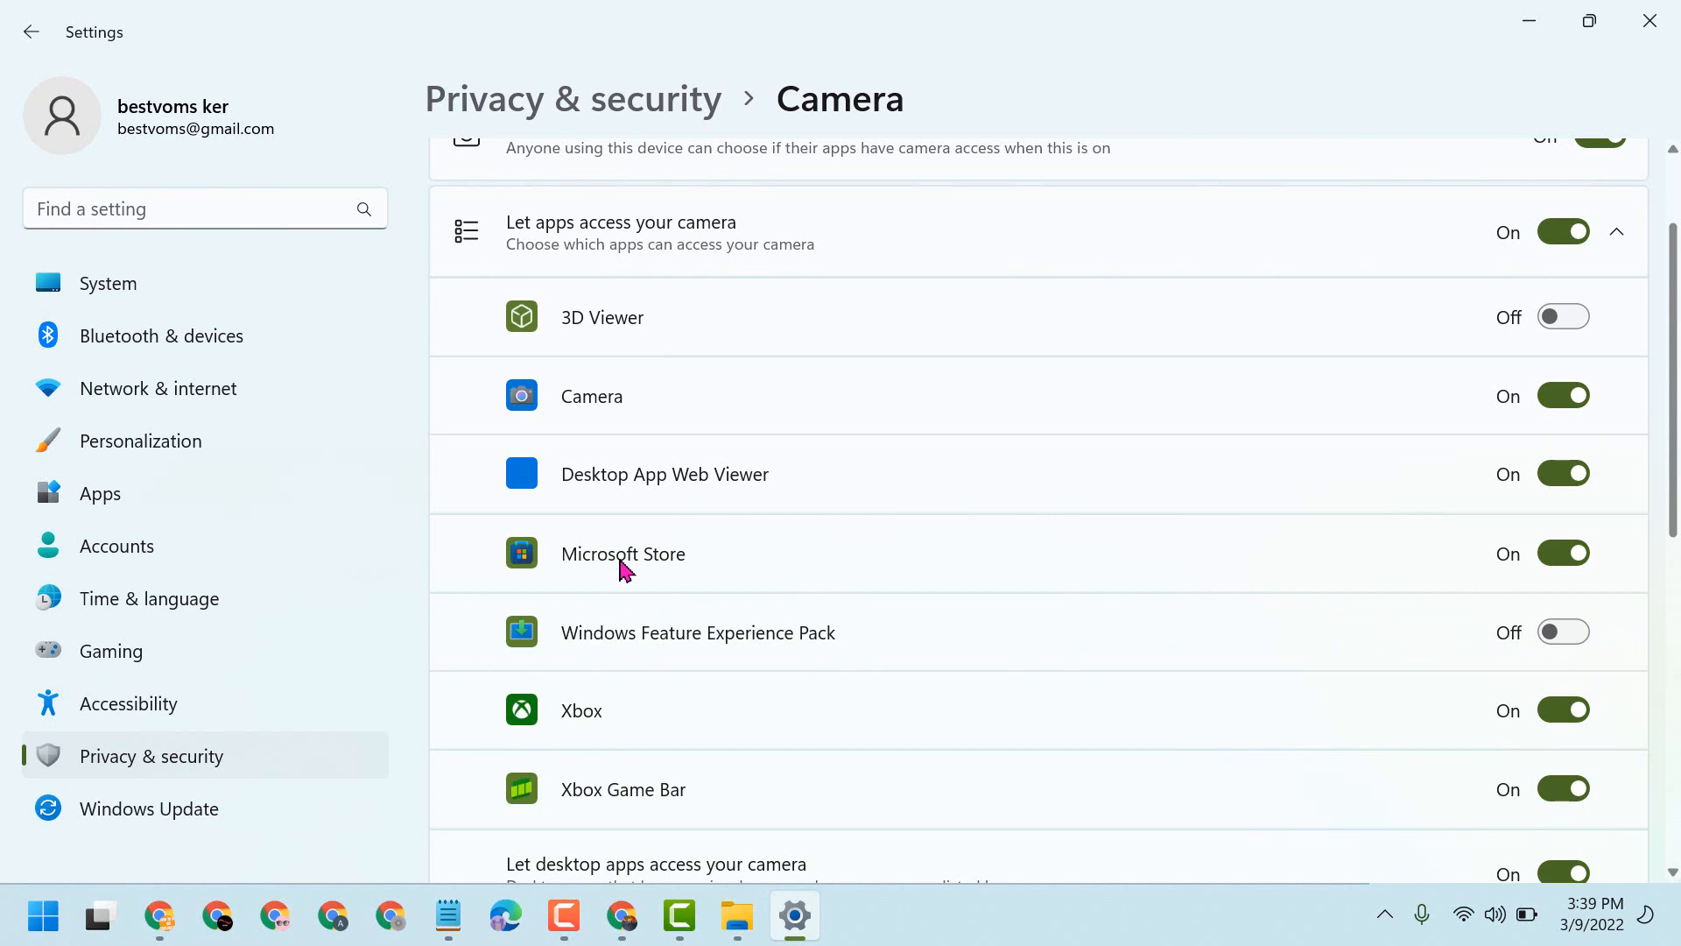
{"action": "left_click", "coordinate": [1562, 554]}
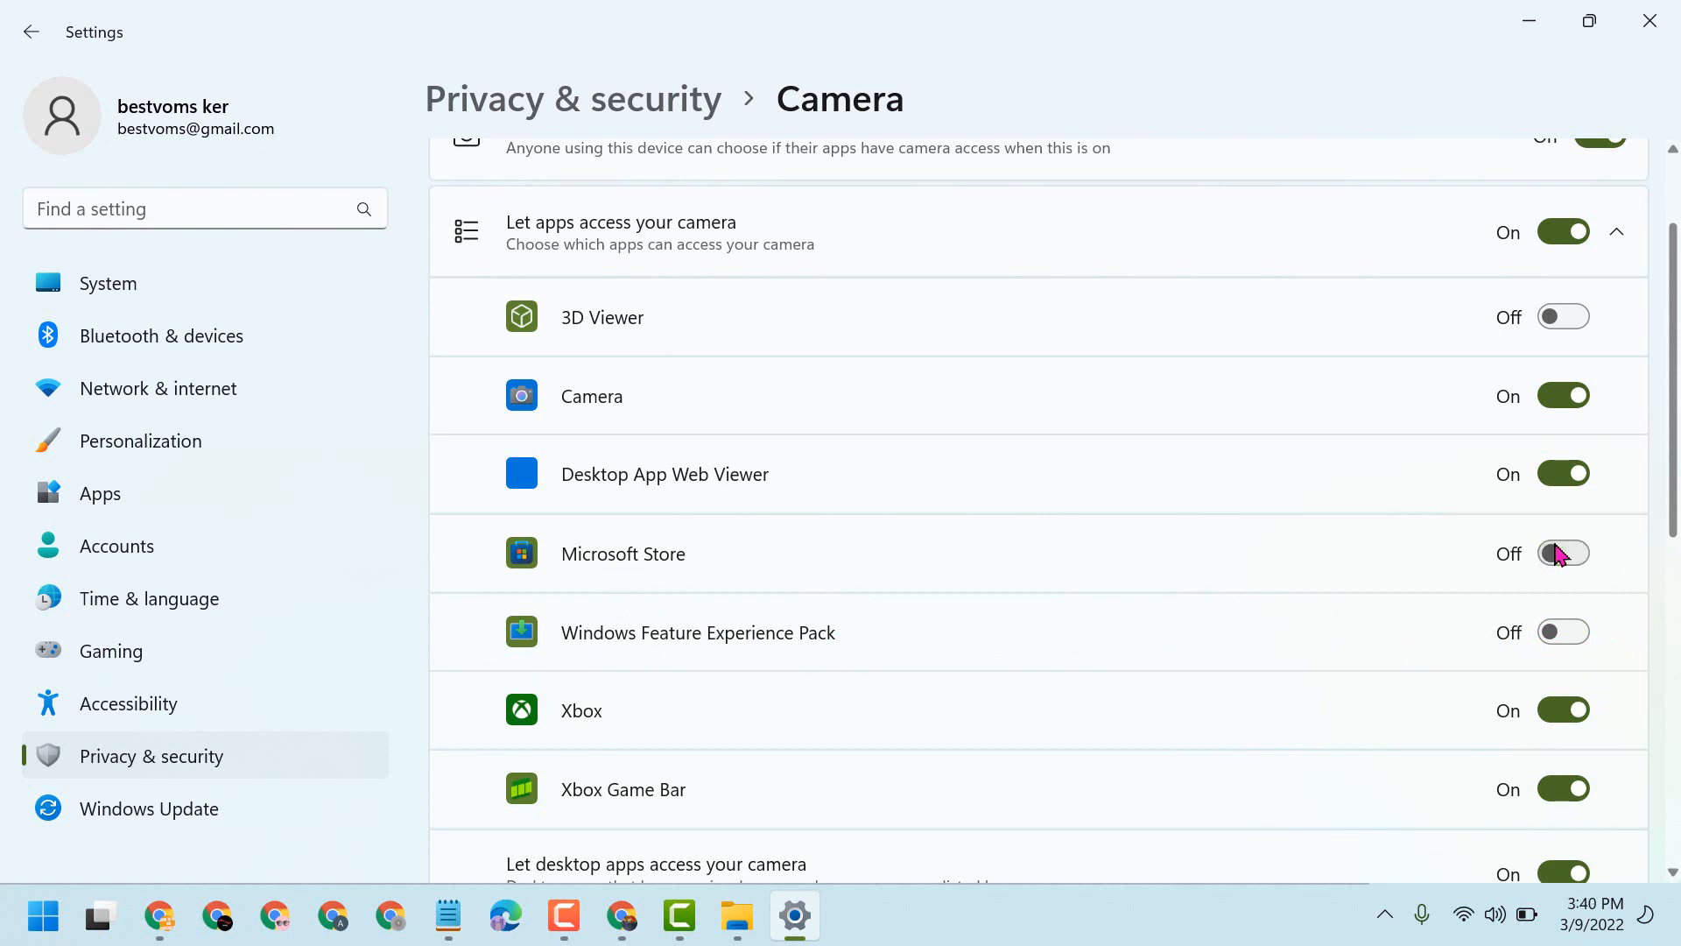
{"action": "mouse_move", "coordinate": [689, 535]}
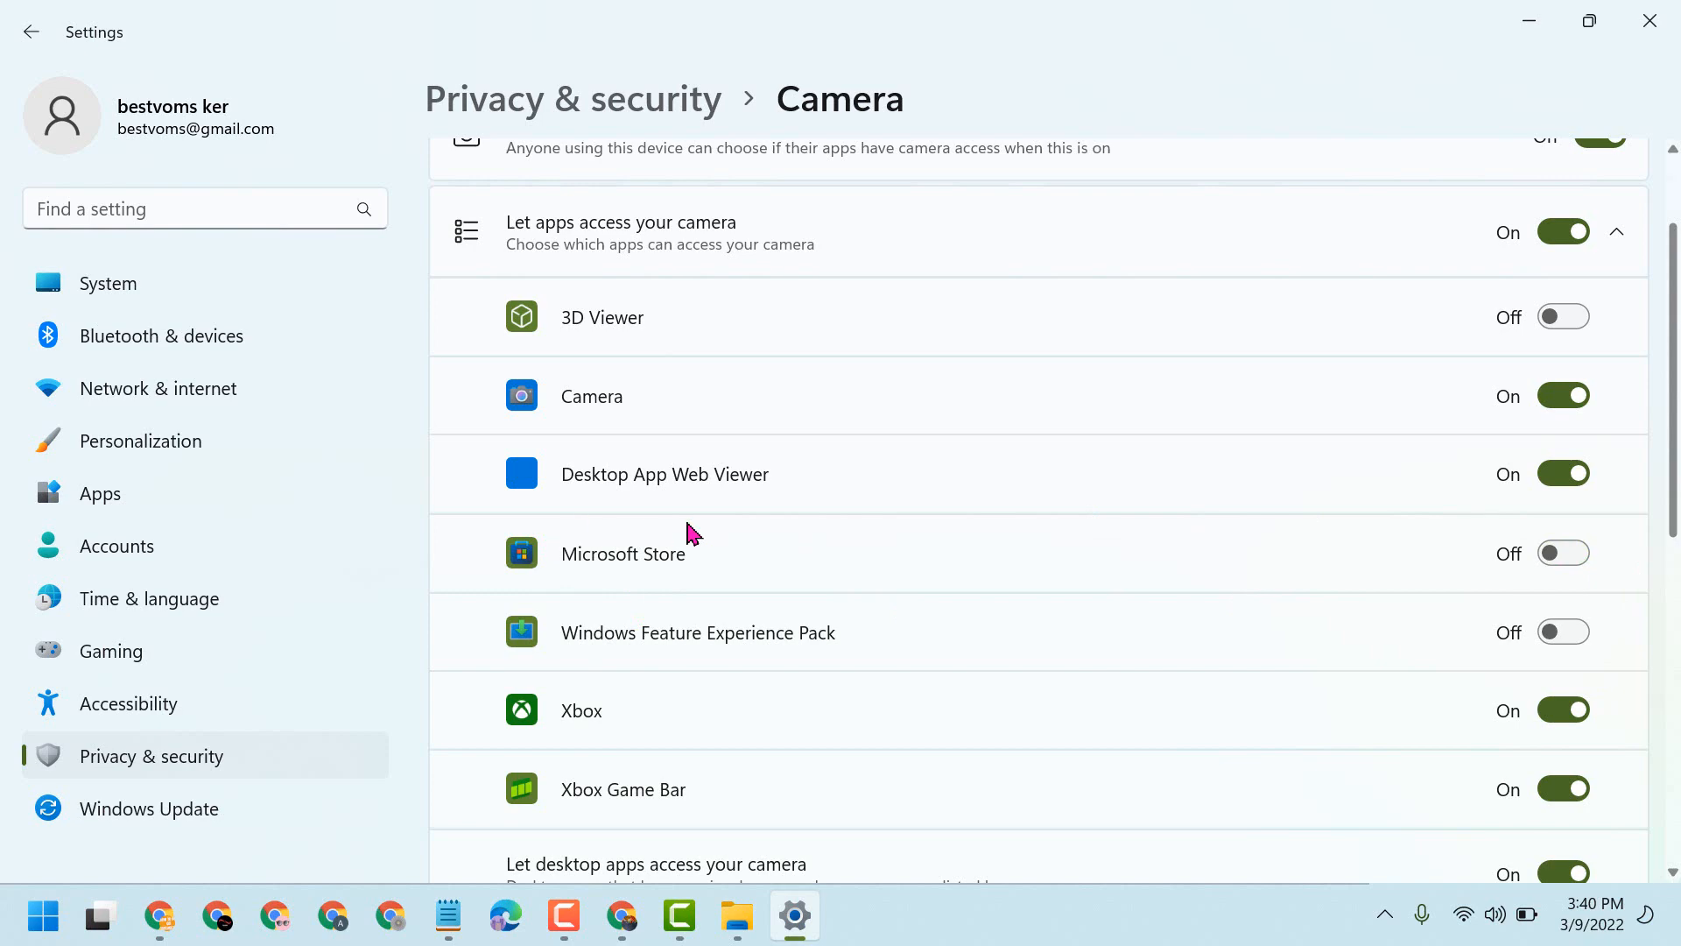
{"action": "left_click", "coordinate": [1562, 473]}
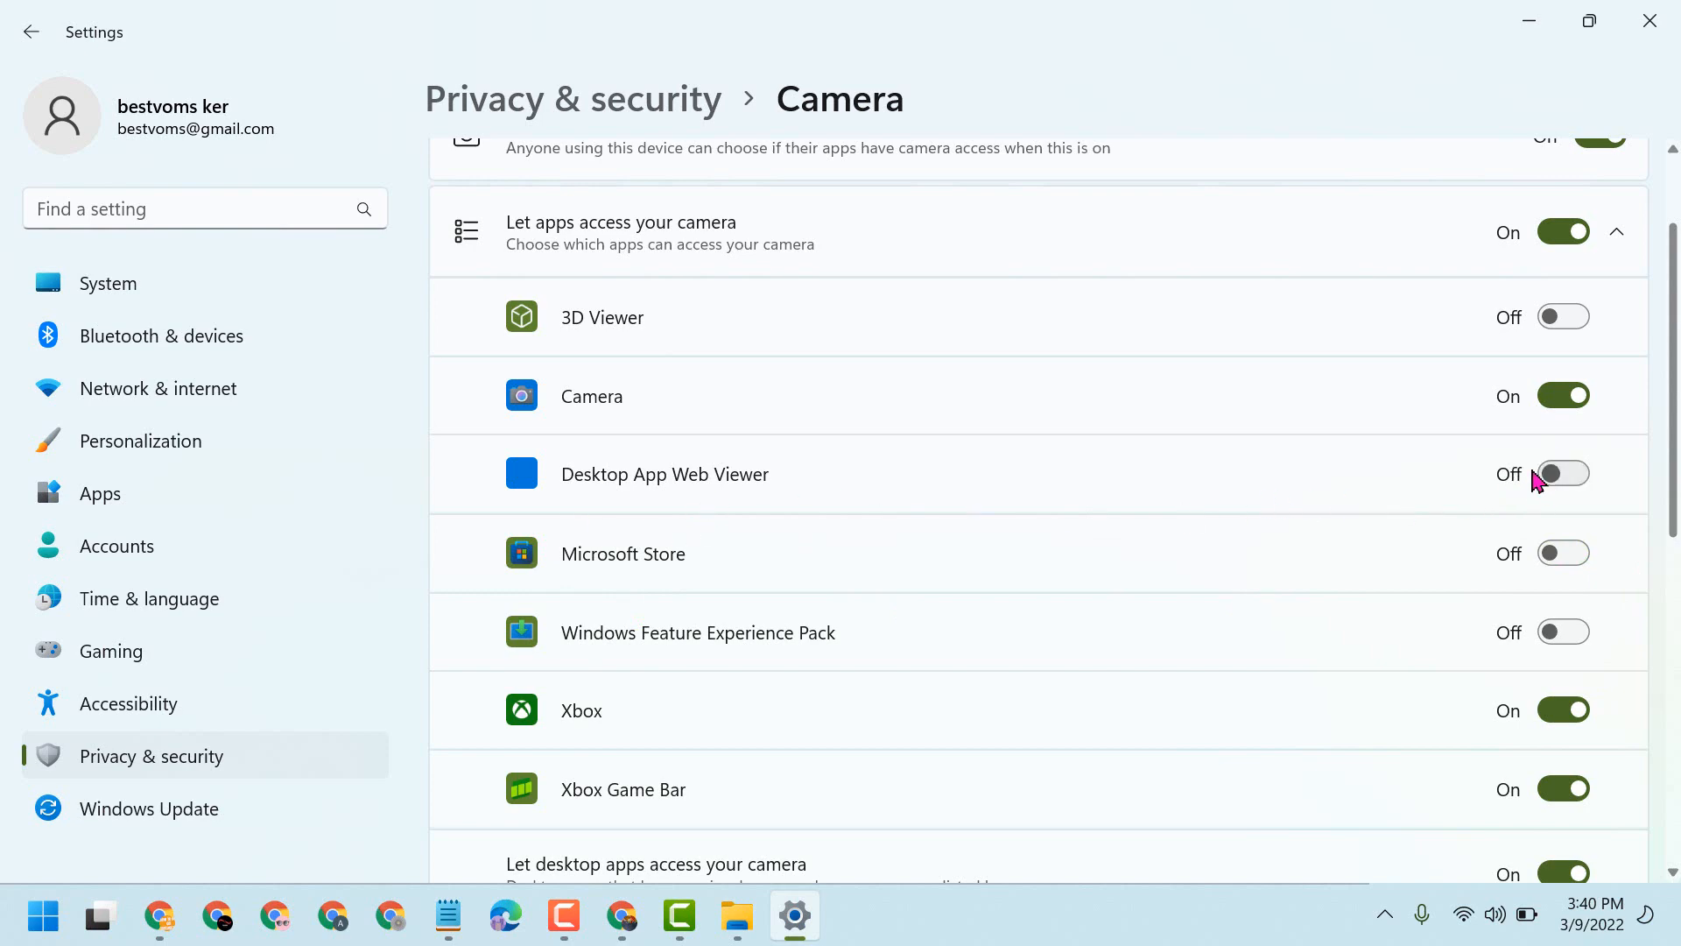
{"action": "scroll", "scroll_direction": "down", "scroll_amount": 3}
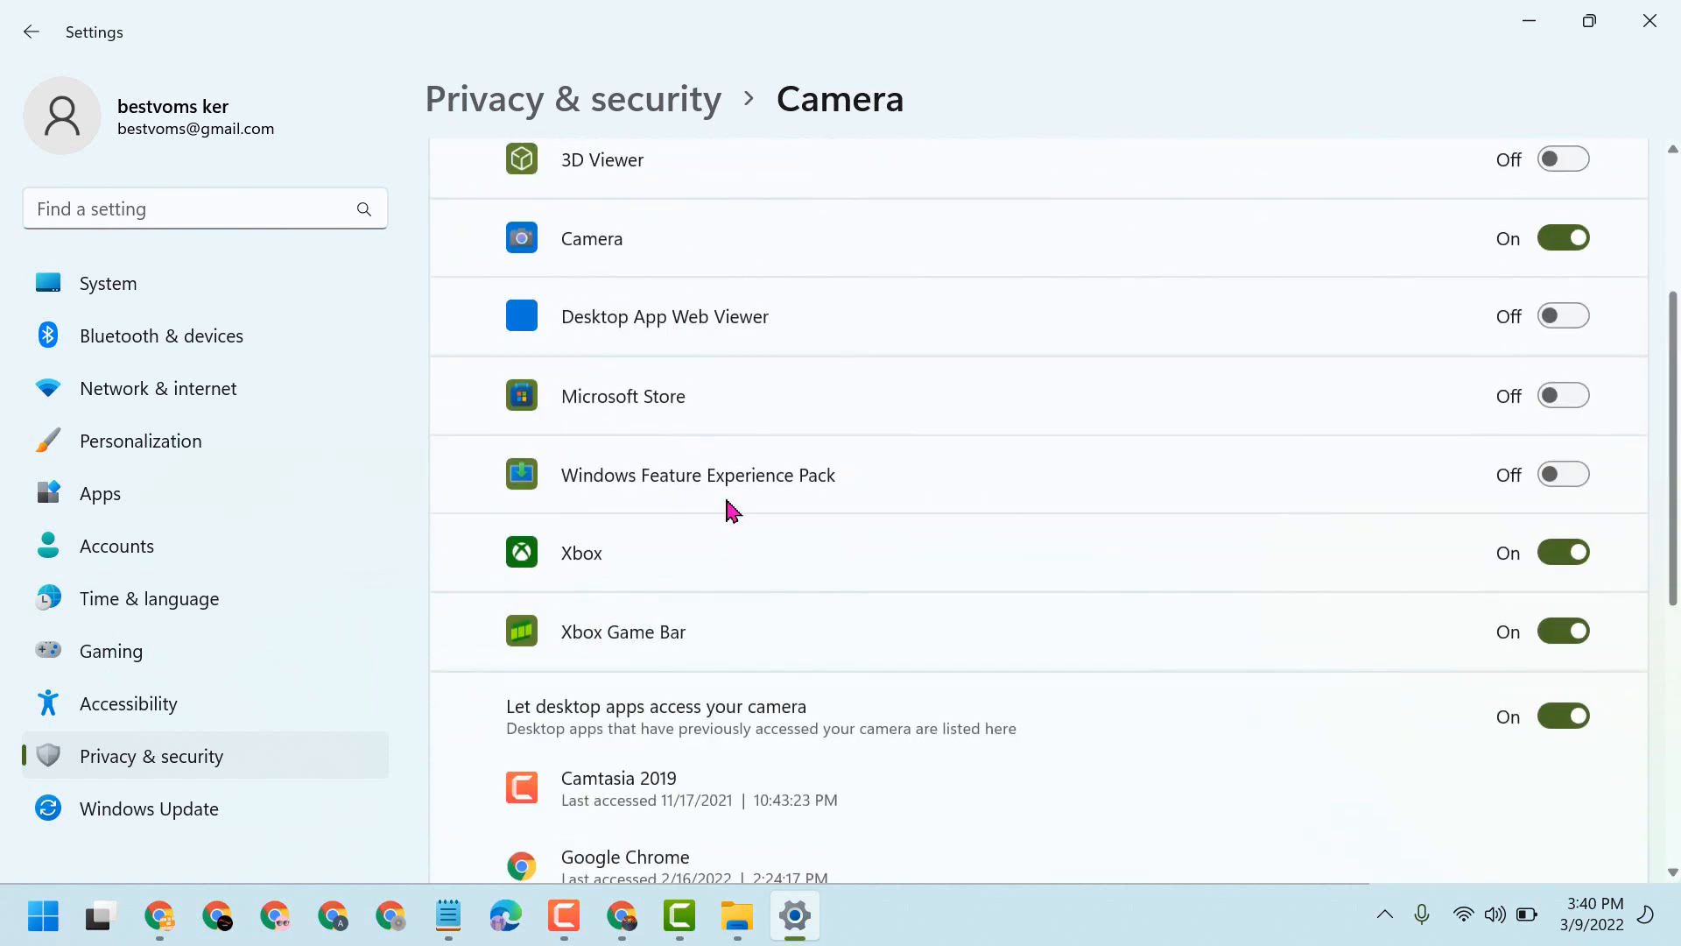
{"action": "mouse_move", "coordinate": [792, 429]}
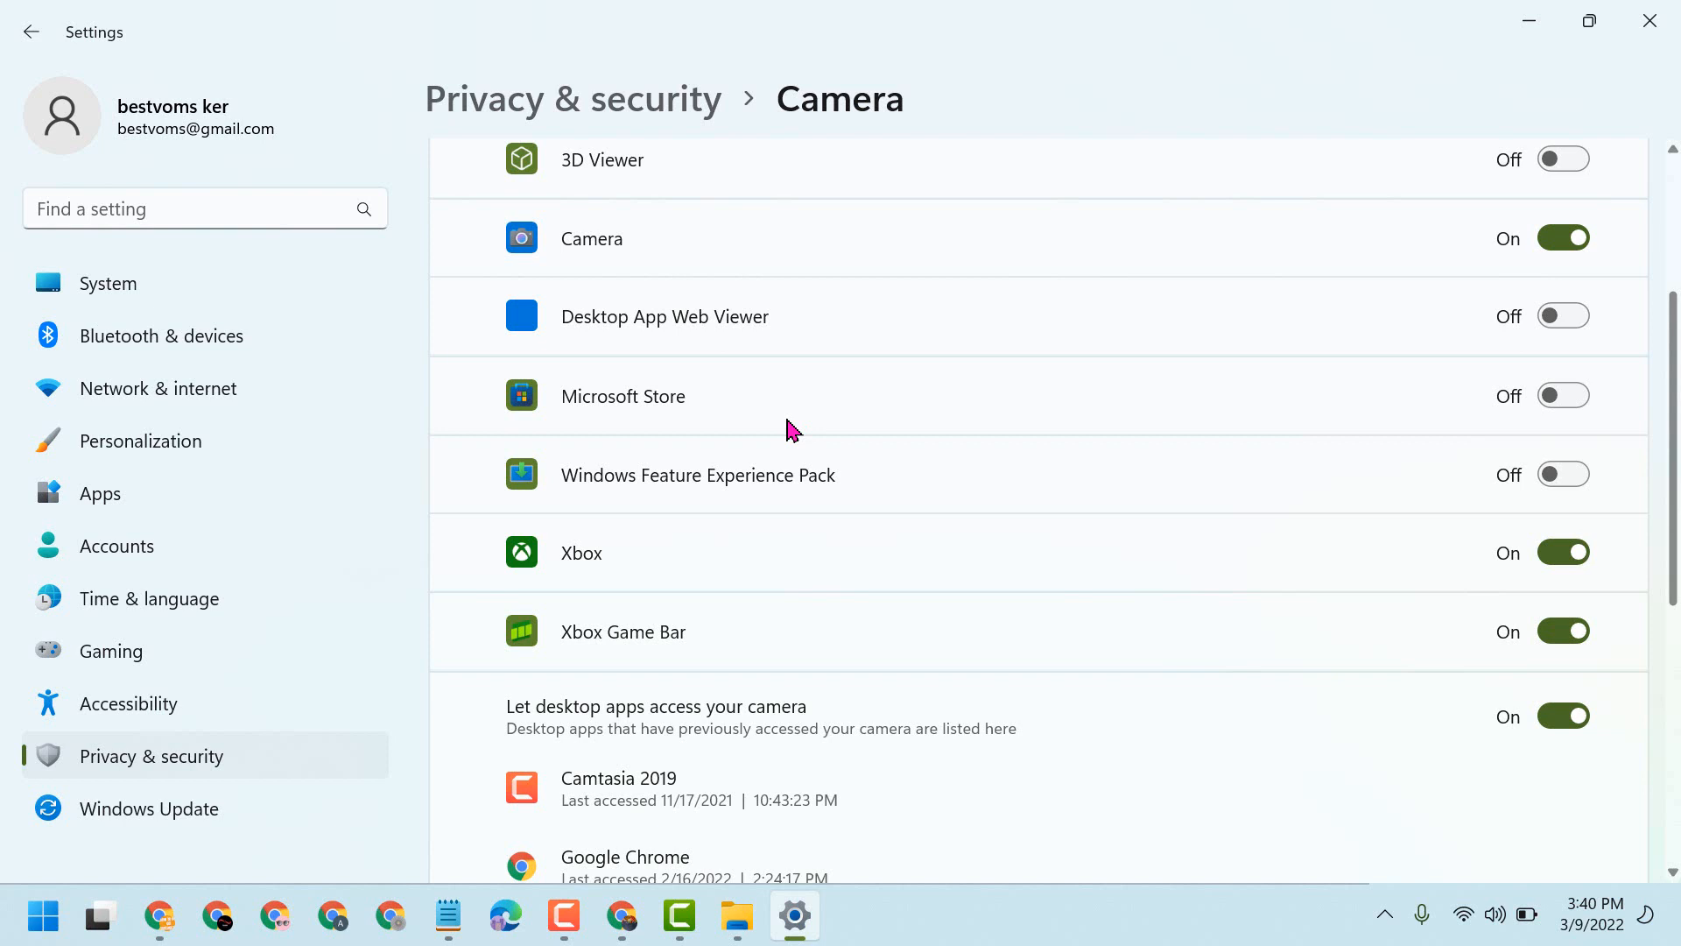
{"action": "scroll", "scroll_direction": "down", "scroll_amount": 3}
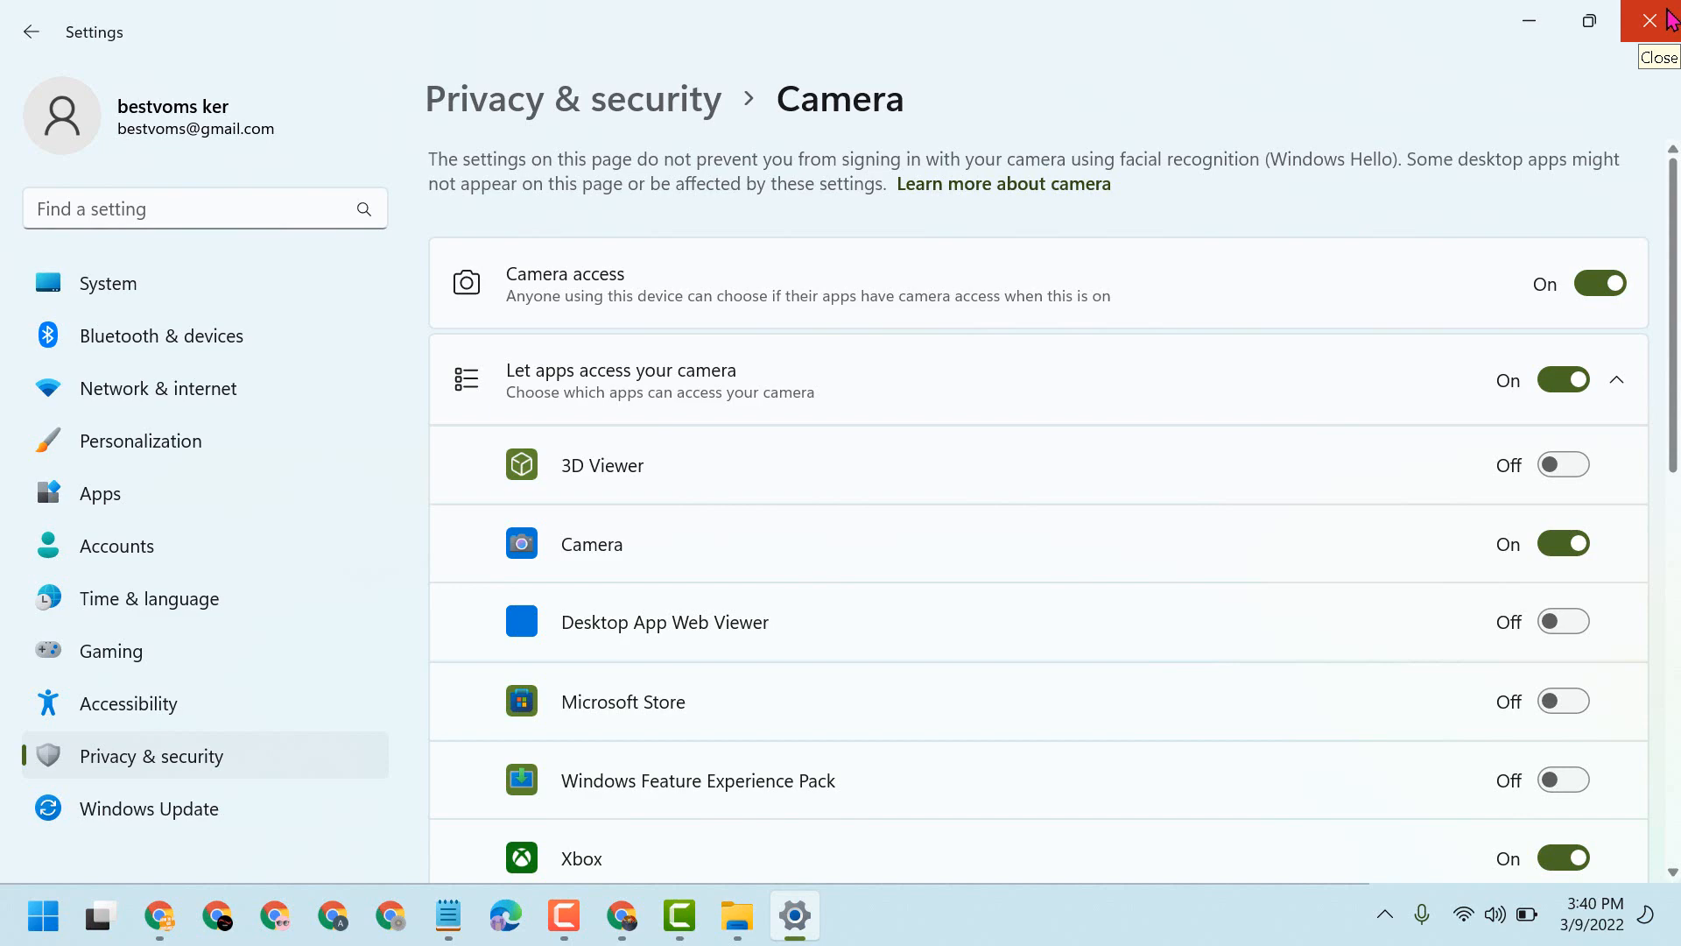
- Close Settings and search Start for 'device Manager'
{"action": "left_click", "coordinate": [1660, 20]}
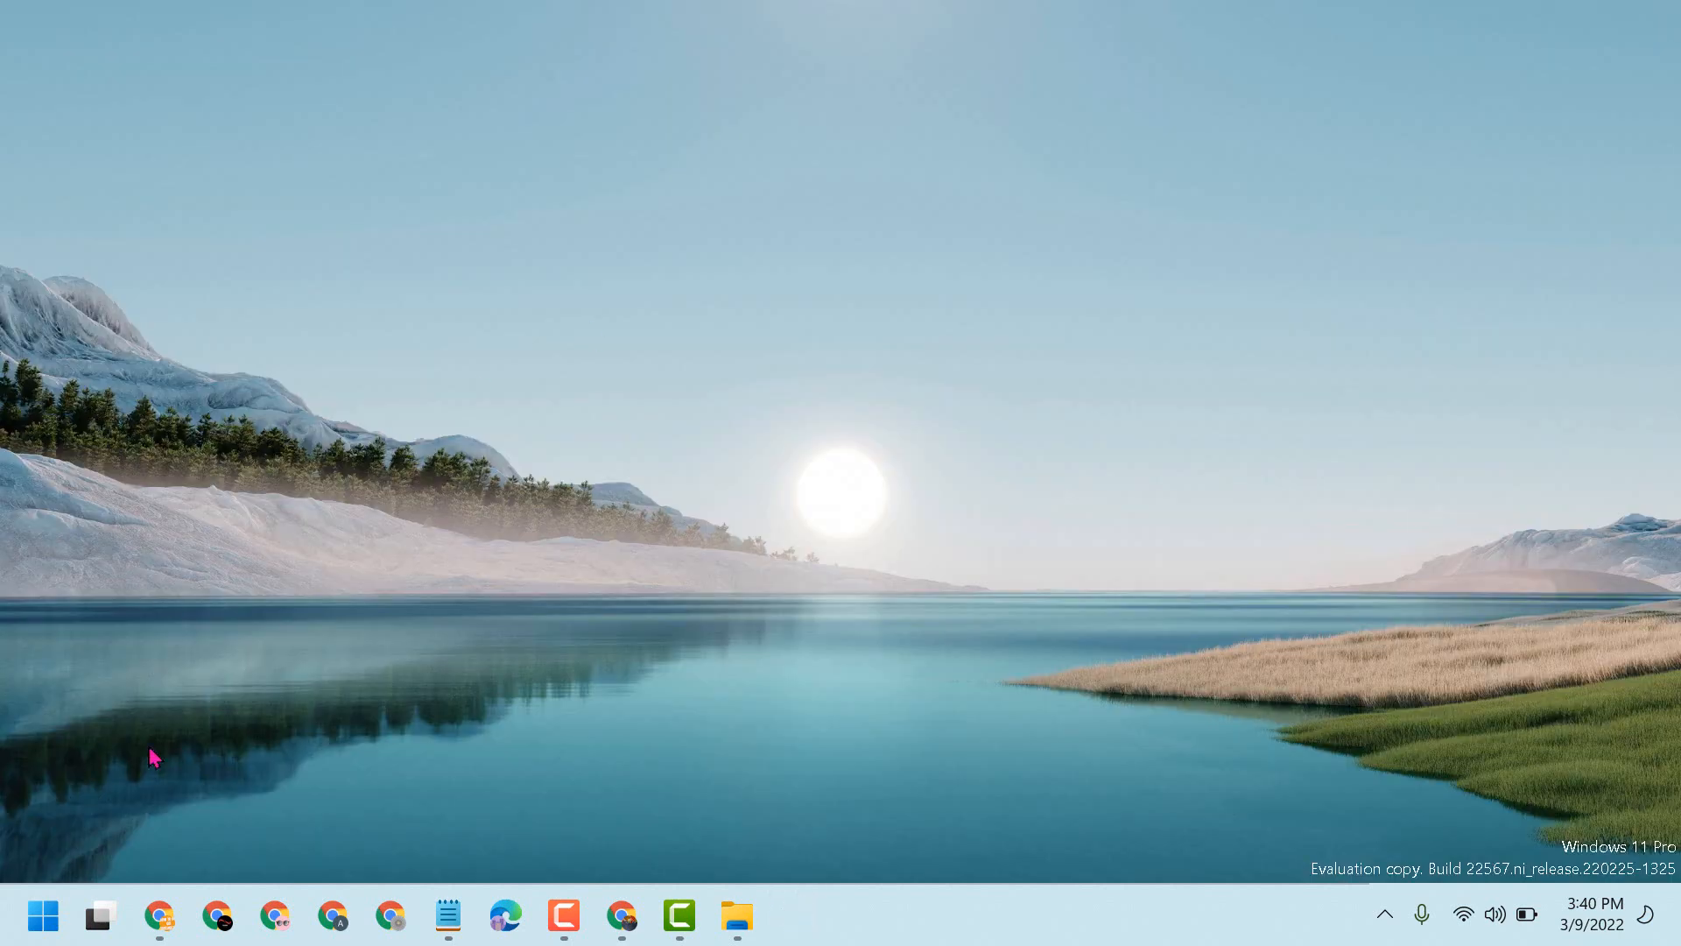
{"action": "left_click", "coordinate": [43, 916]}
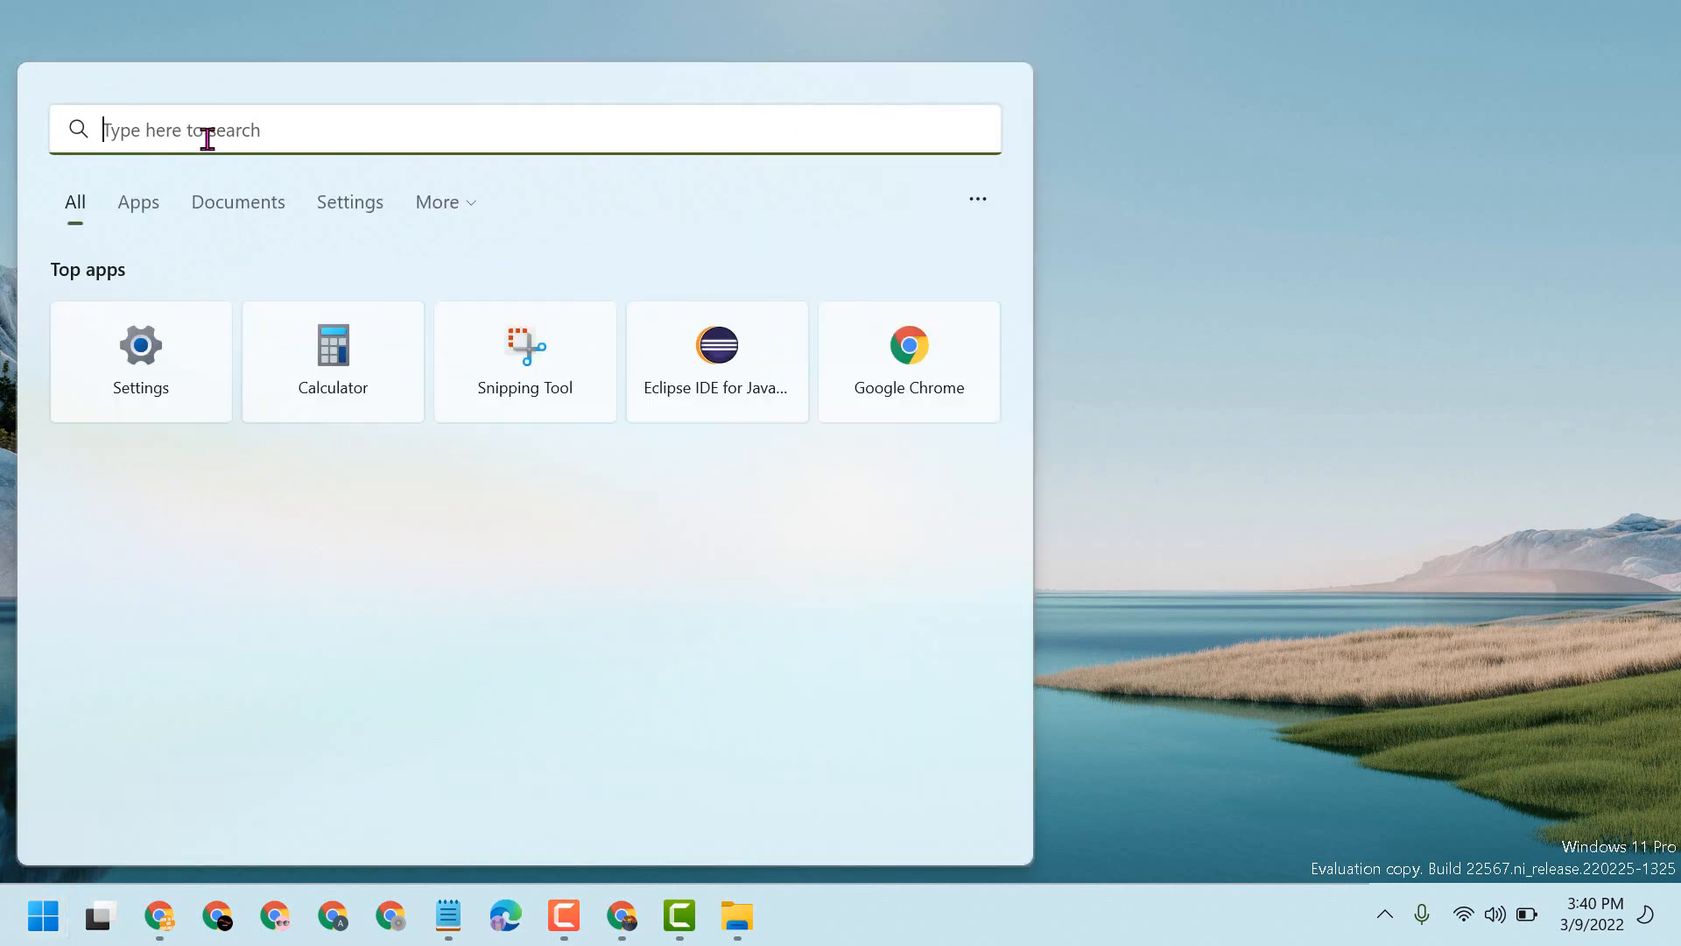
{"action": "type", "text": "device Manager"}
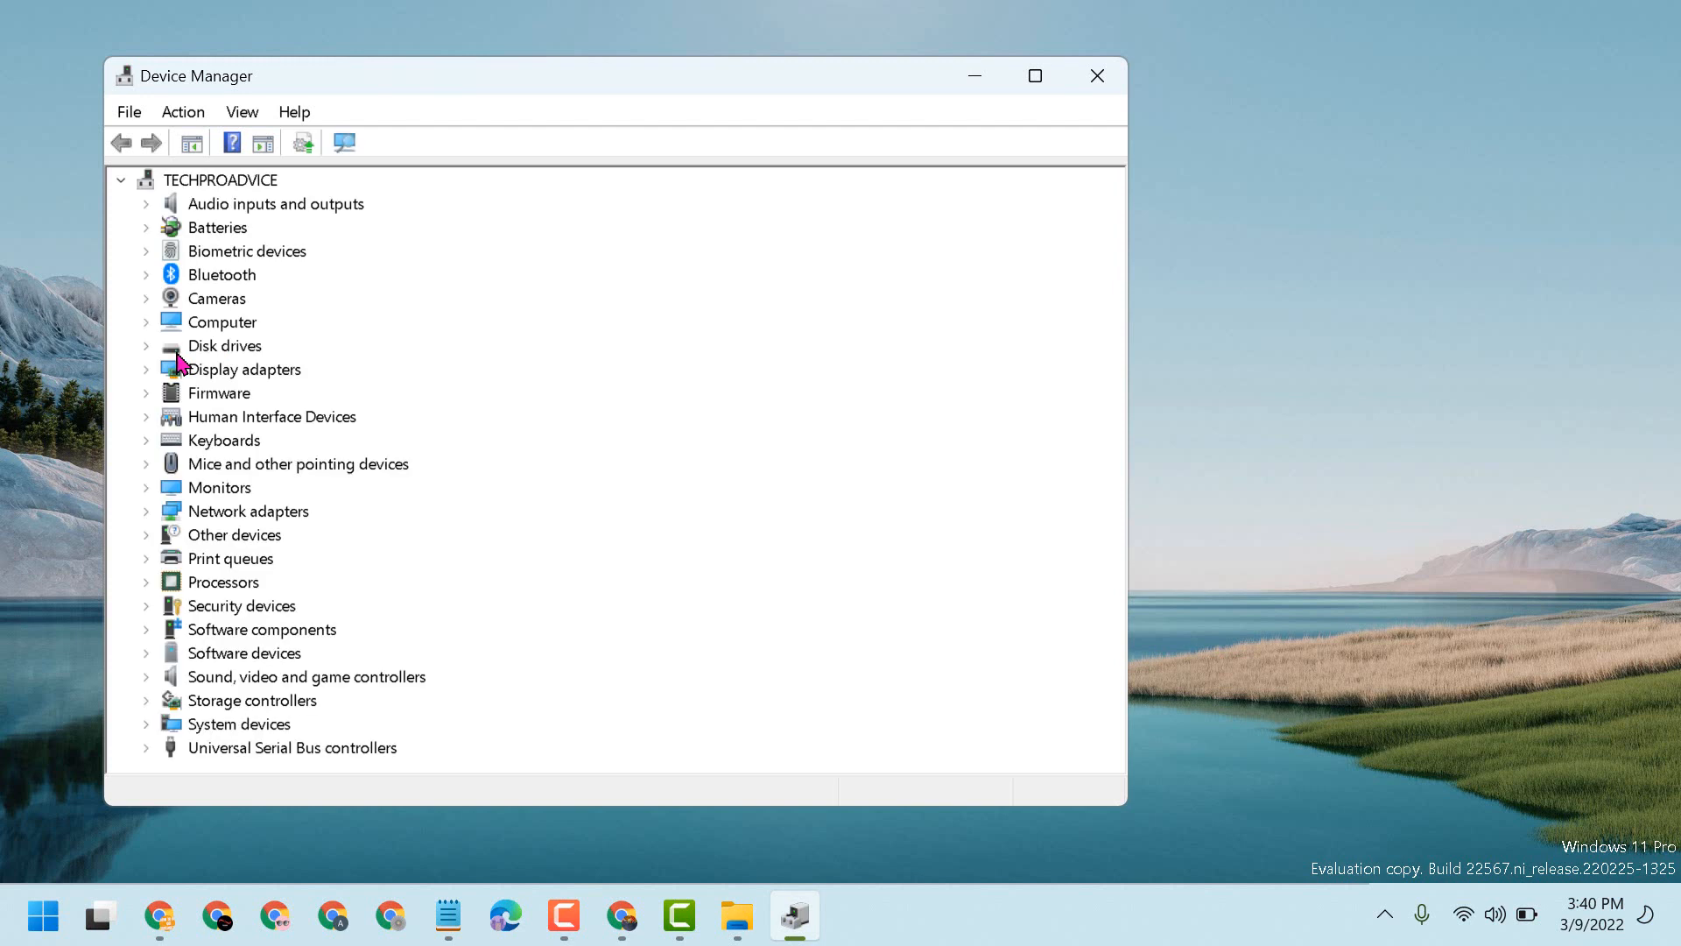
{"action": "mouse_move", "coordinate": [195, 309]}
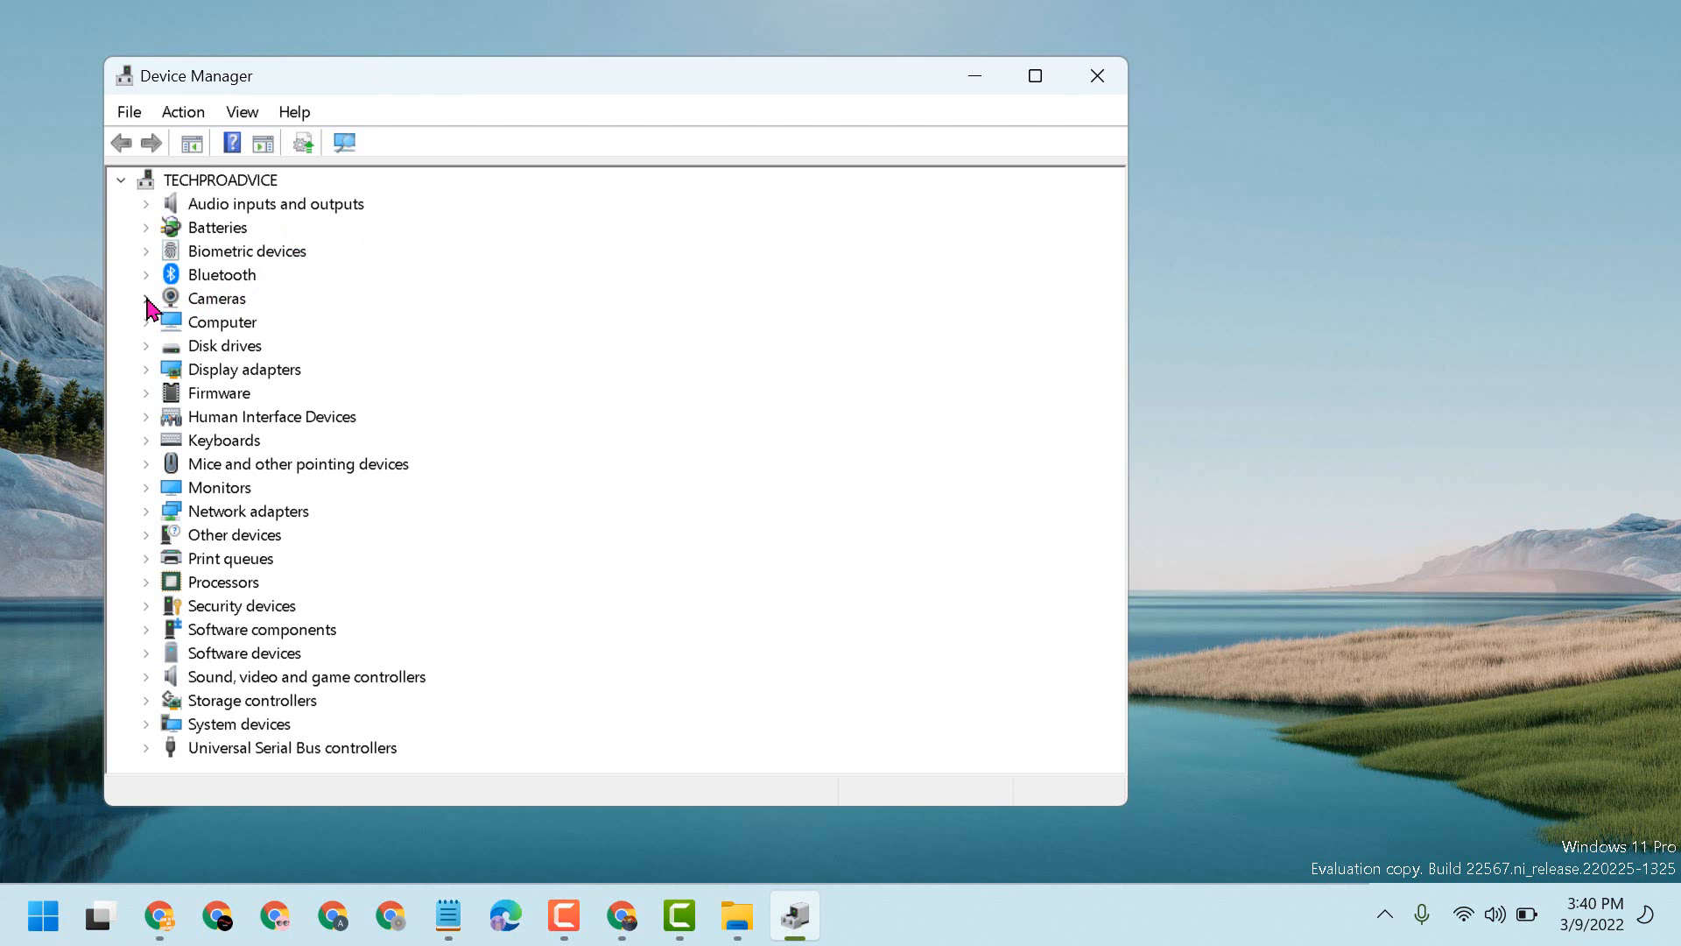
- Disable the HD WebCam under Cameras, close Device Manager and return to Notepad
{"action": "left_click", "coordinate": [146, 297]}
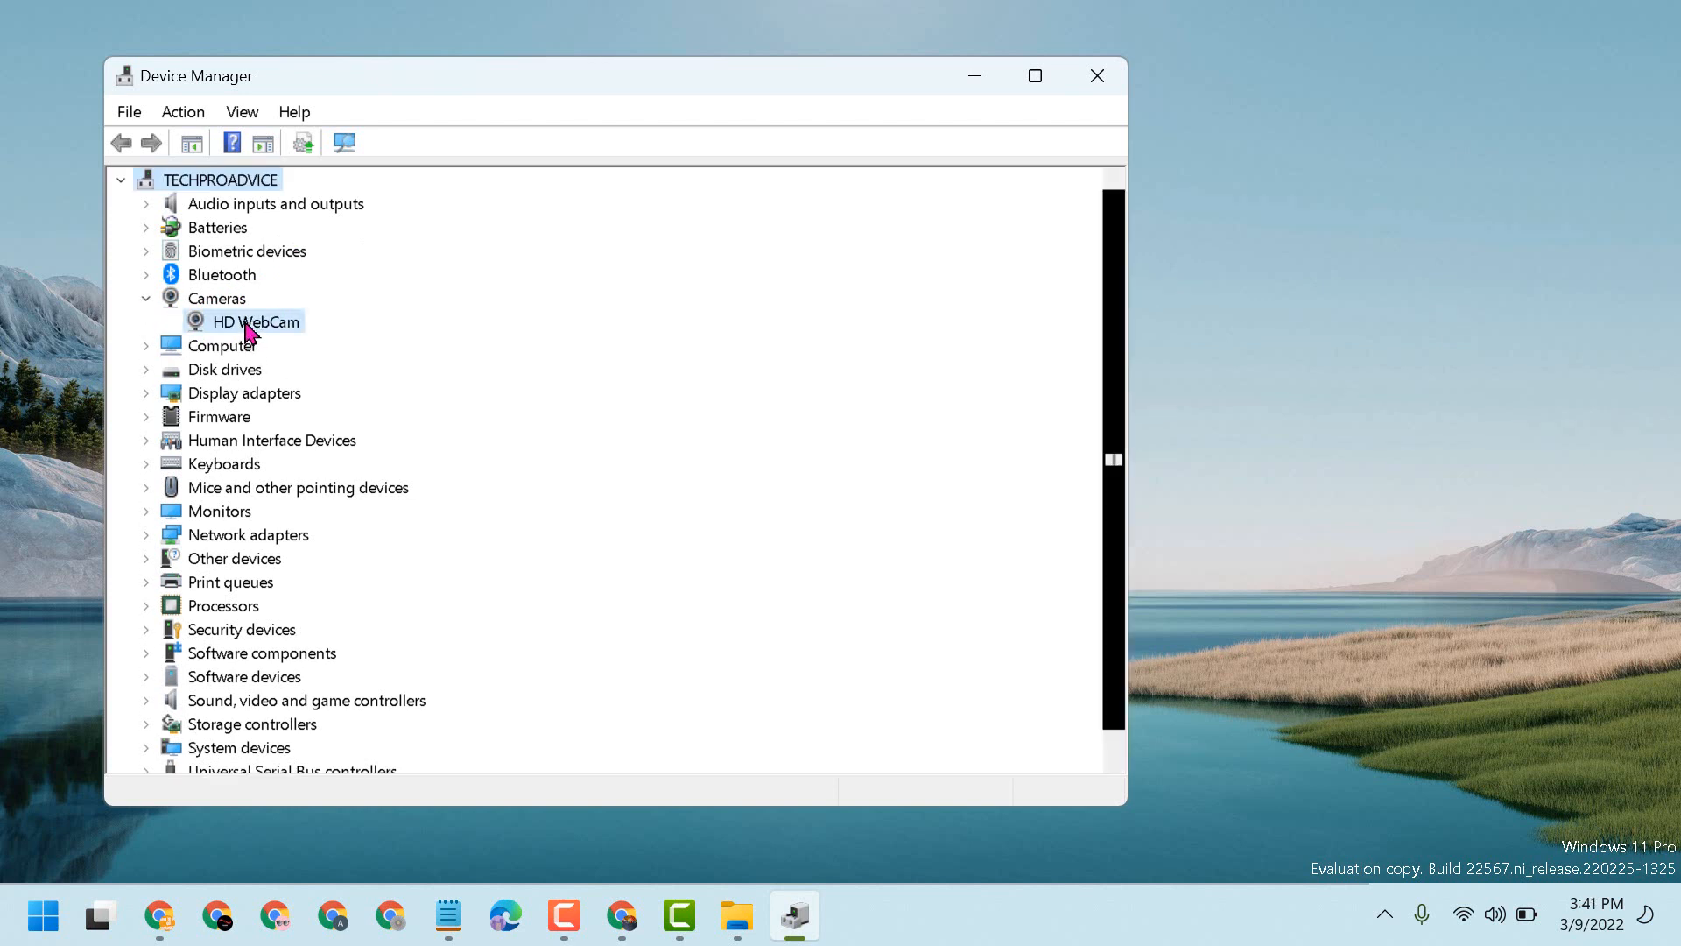
{"action": "right_click", "coordinate": [259, 320]}
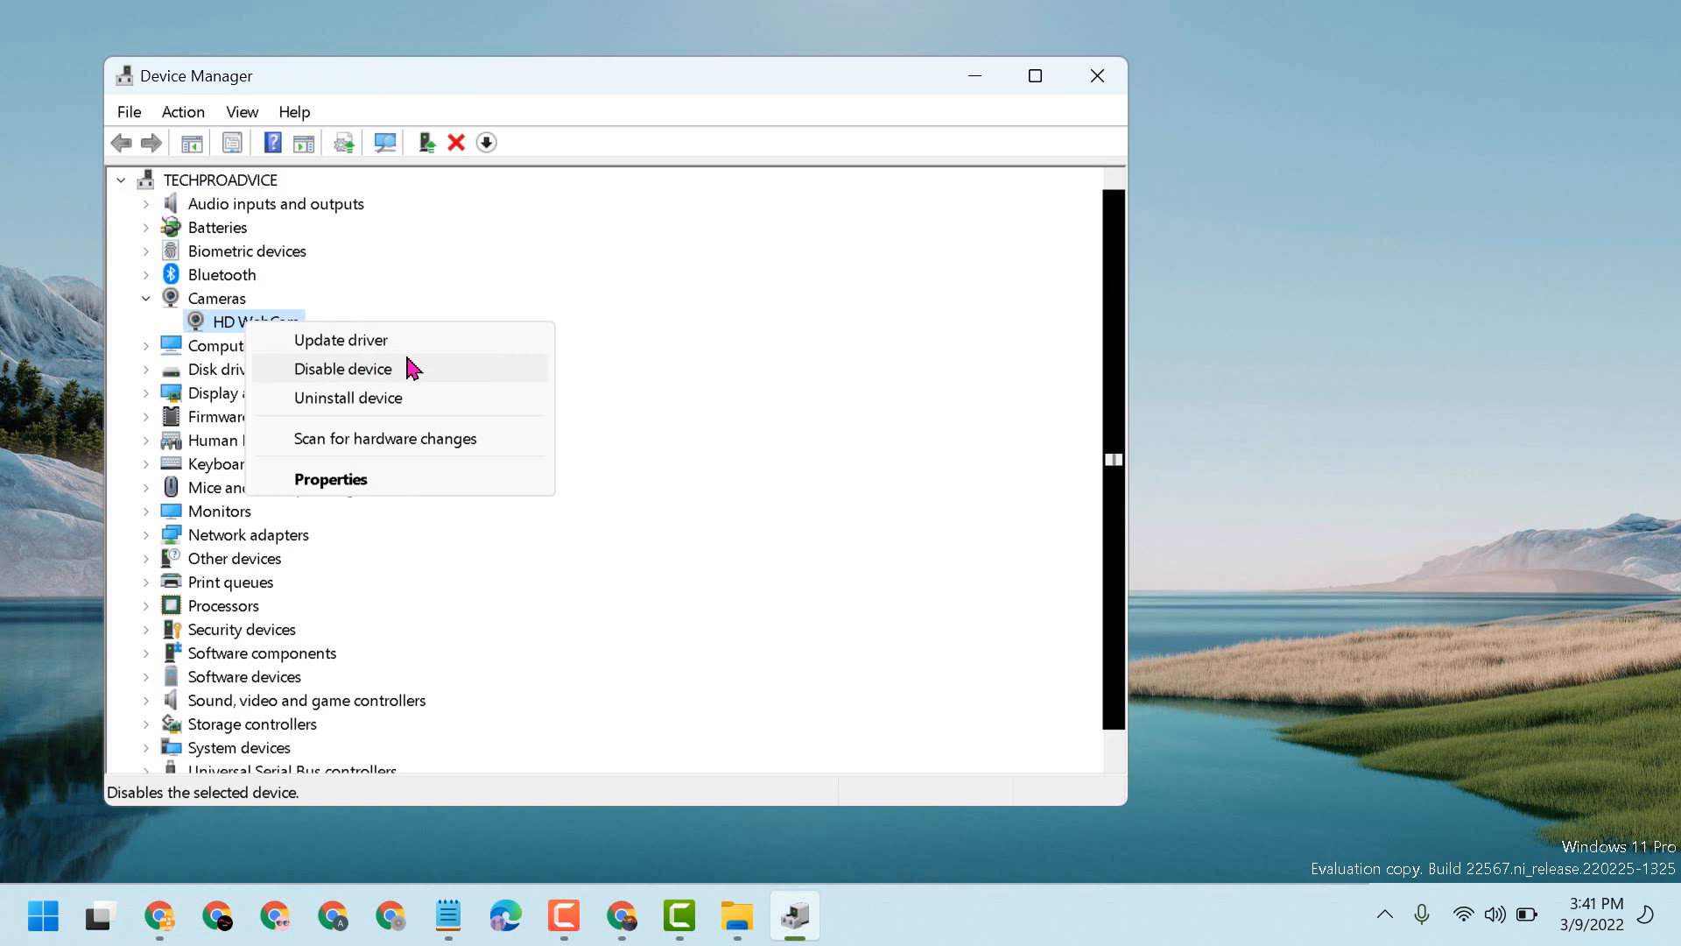
{"action": "mouse_move", "coordinate": [376, 383]}
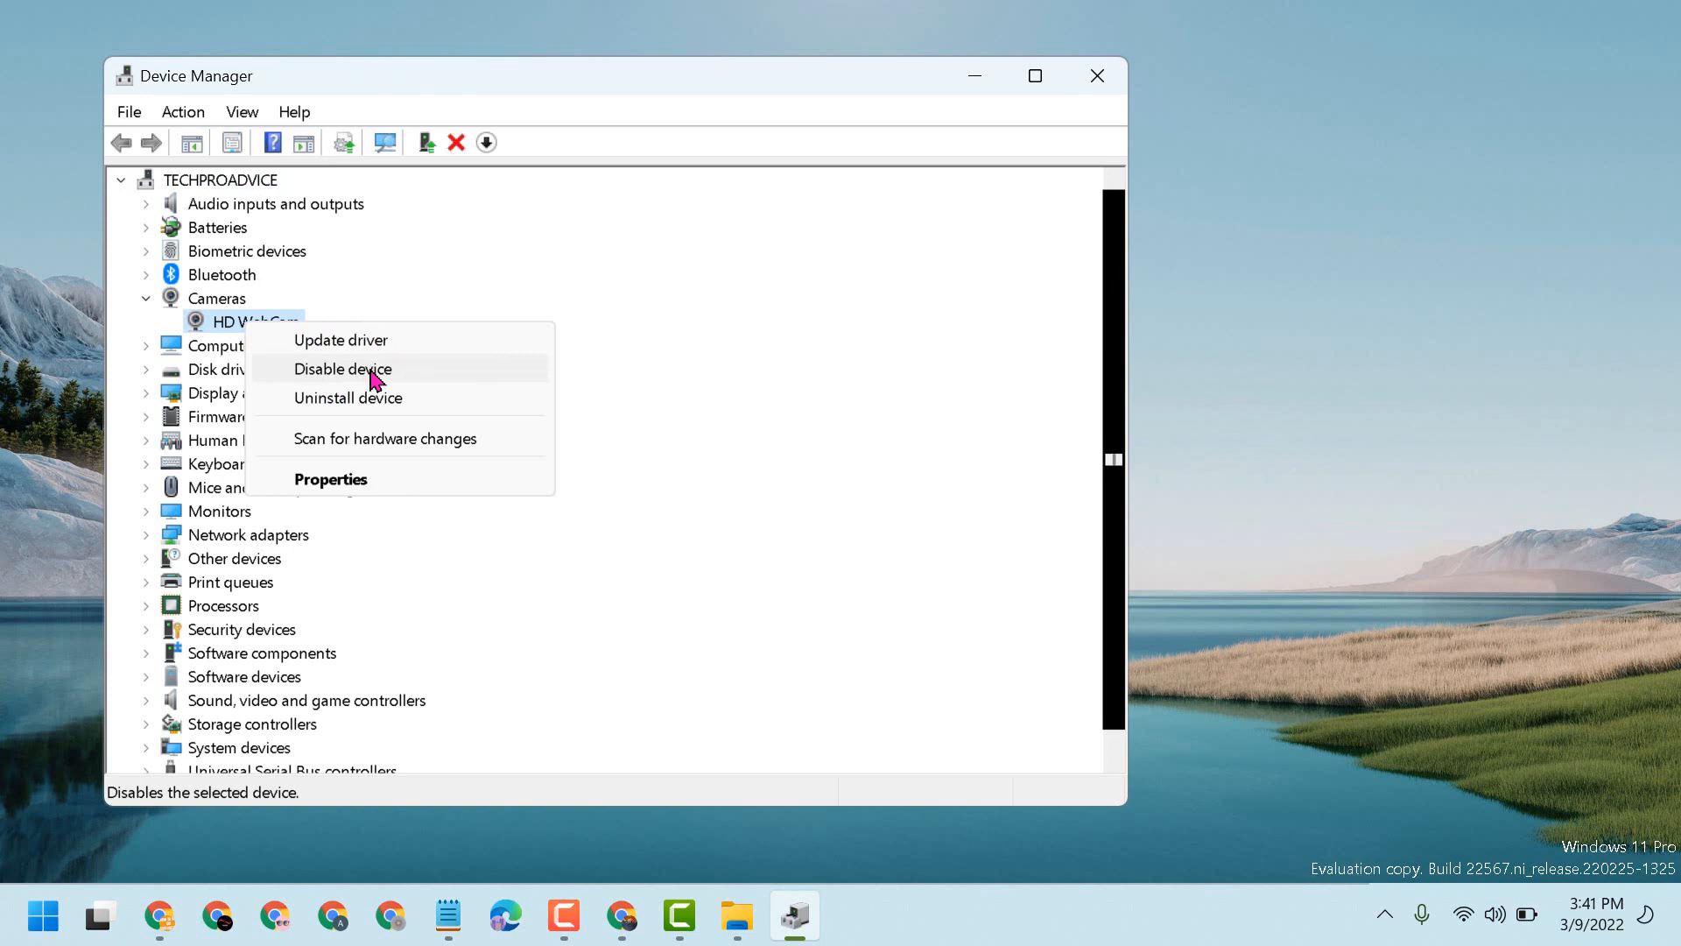
{"action": "left_click", "coordinate": [343, 368]}
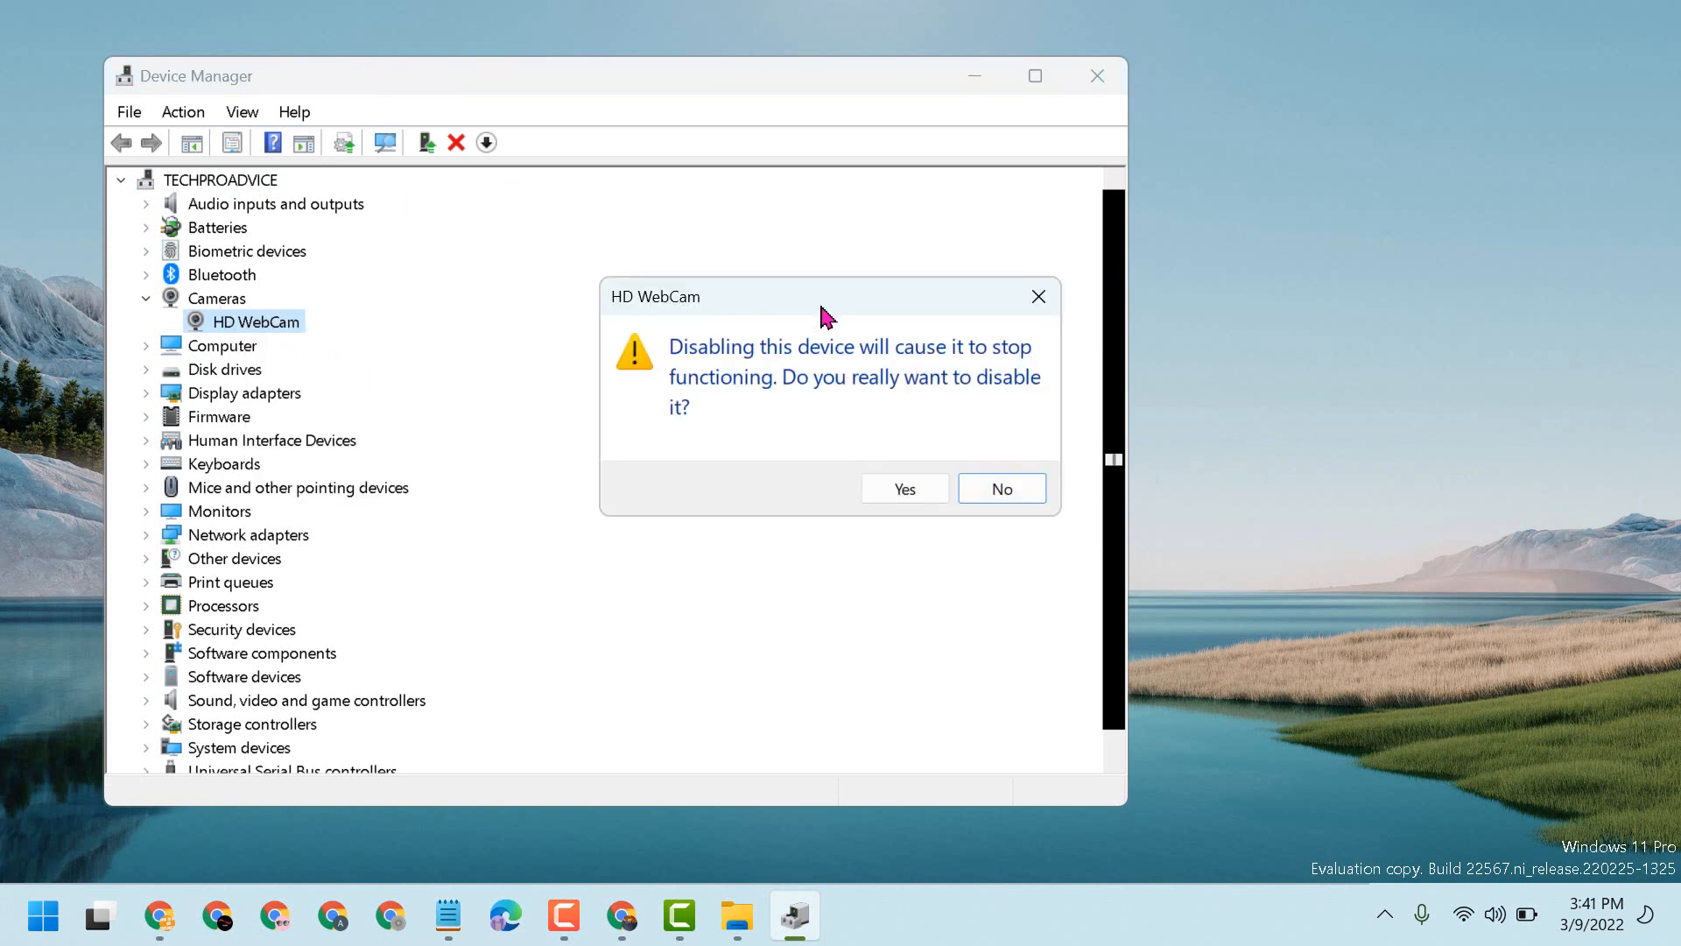
{"action": "left_click", "coordinate": [902, 488]}
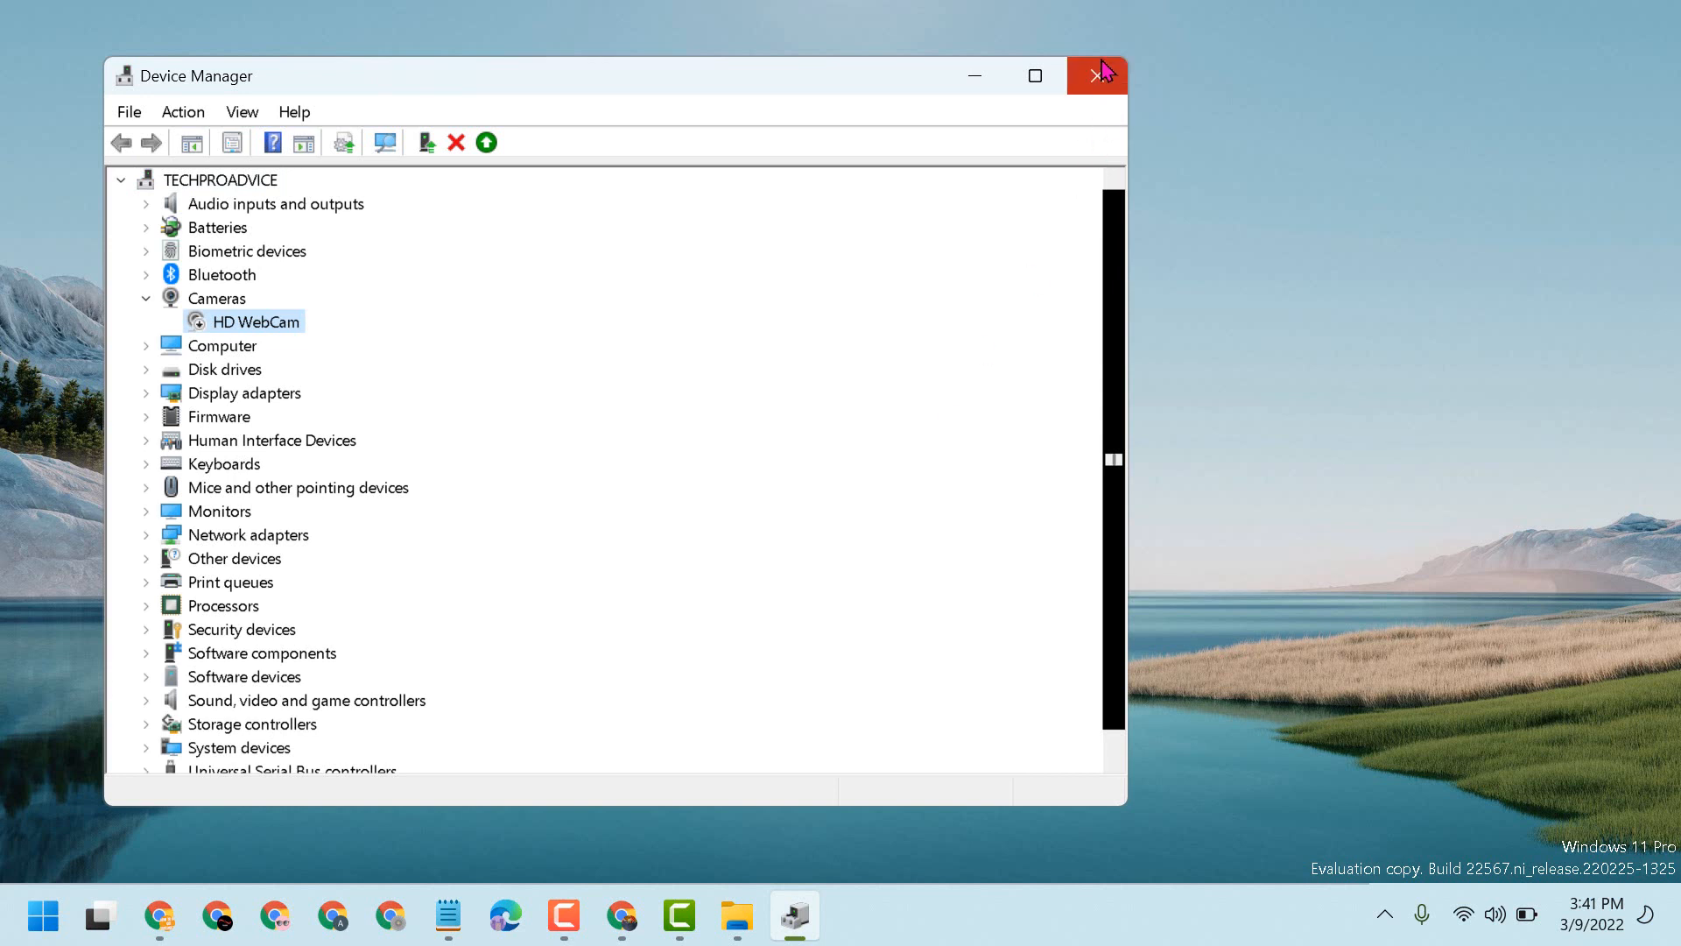
{"action": "left_click", "coordinate": [1097, 75]}
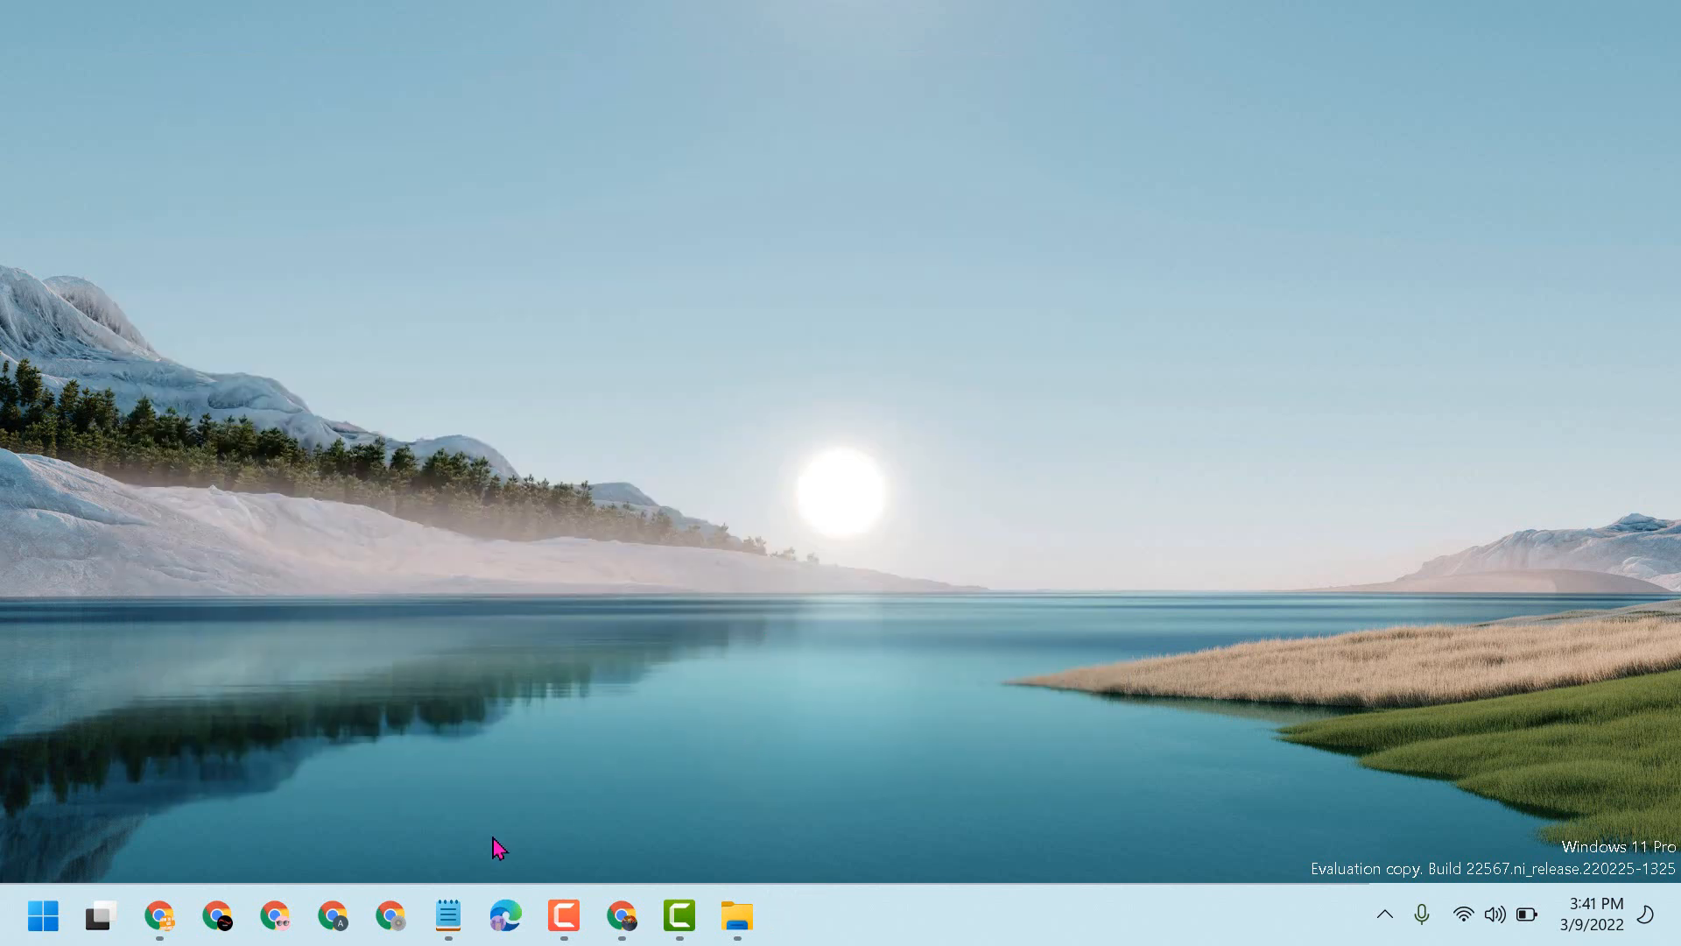
{"action": "left_click", "coordinate": [447, 916]}
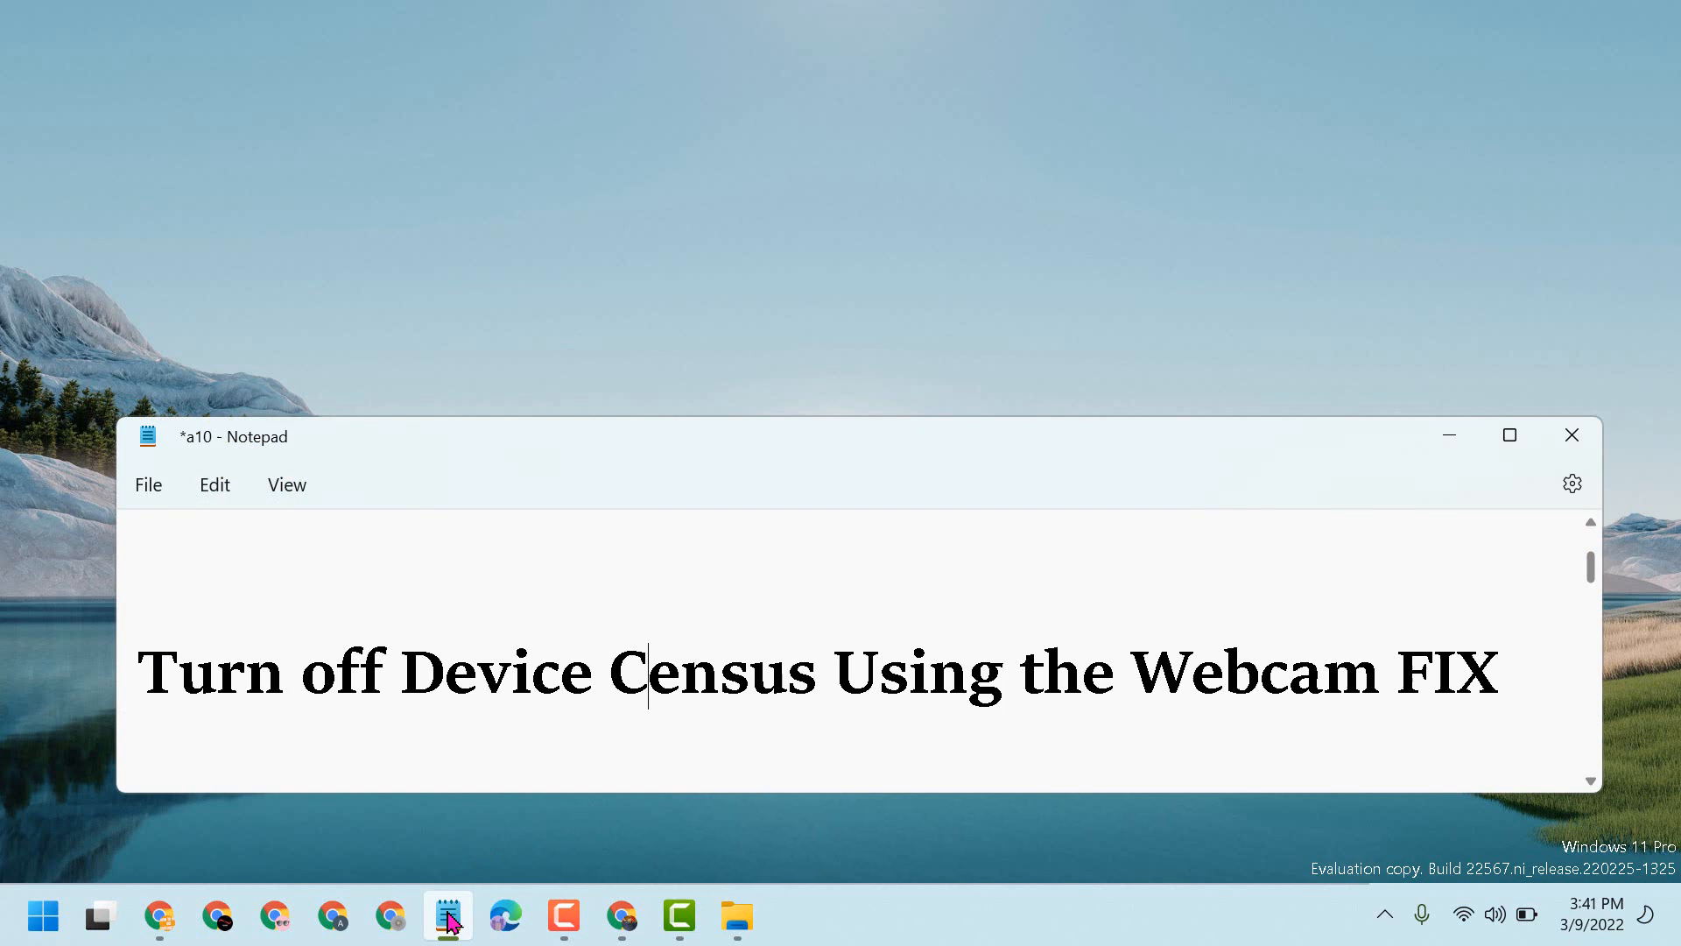
{"action": "mouse_move", "coordinate": [501, 920]}
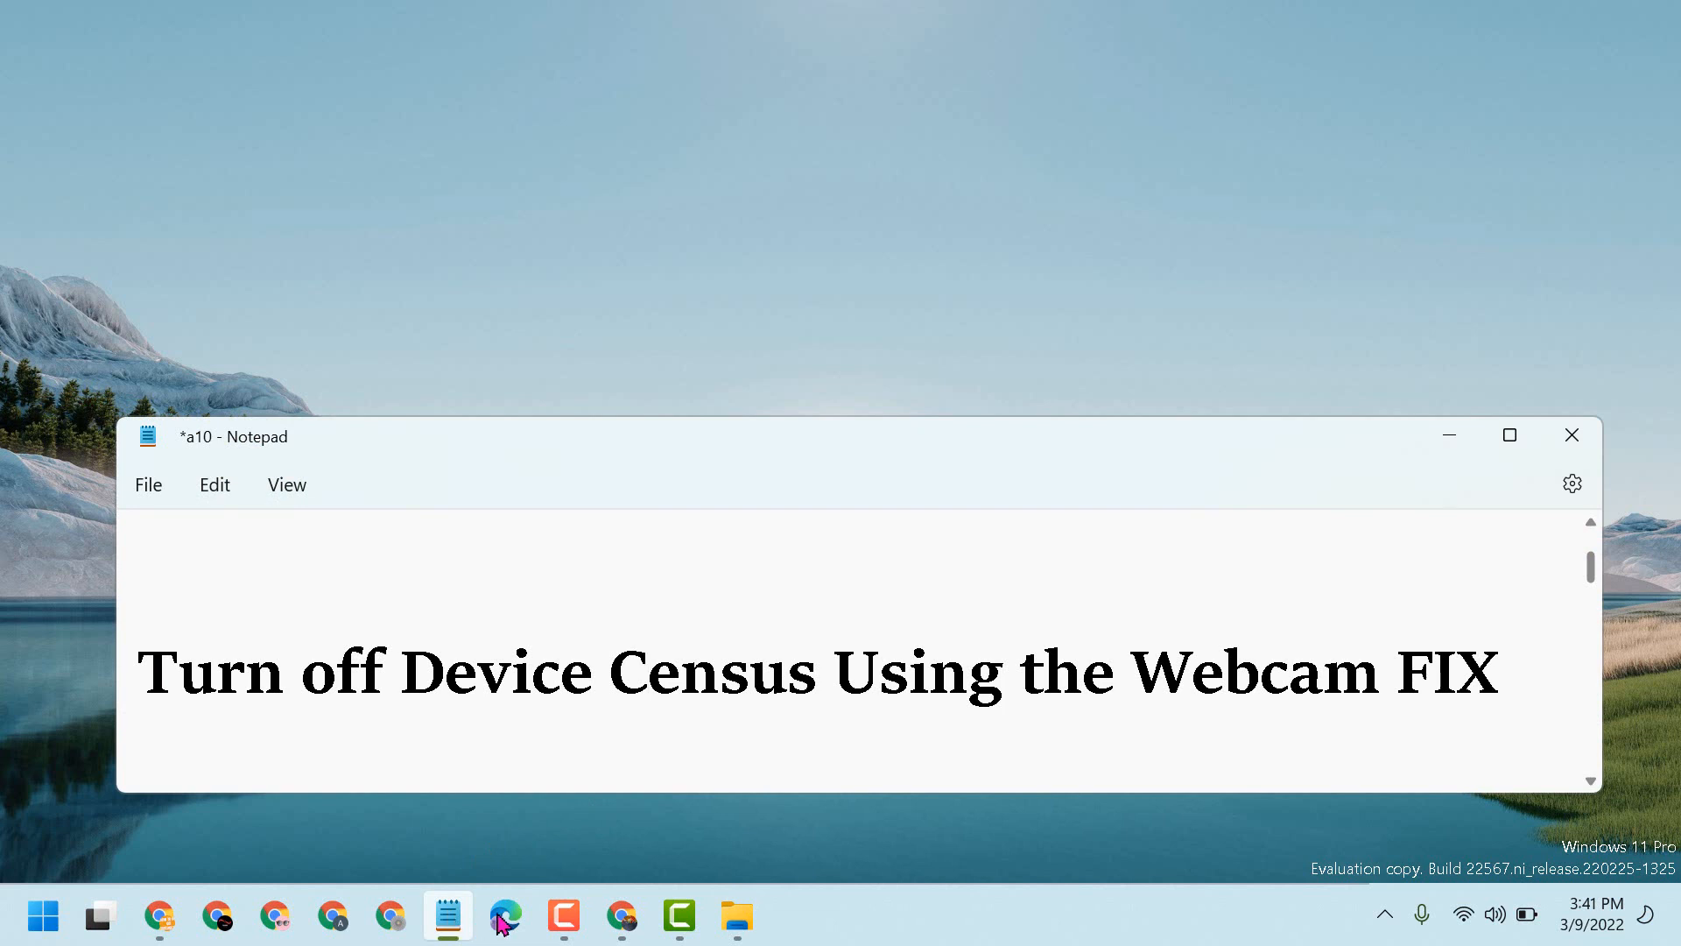